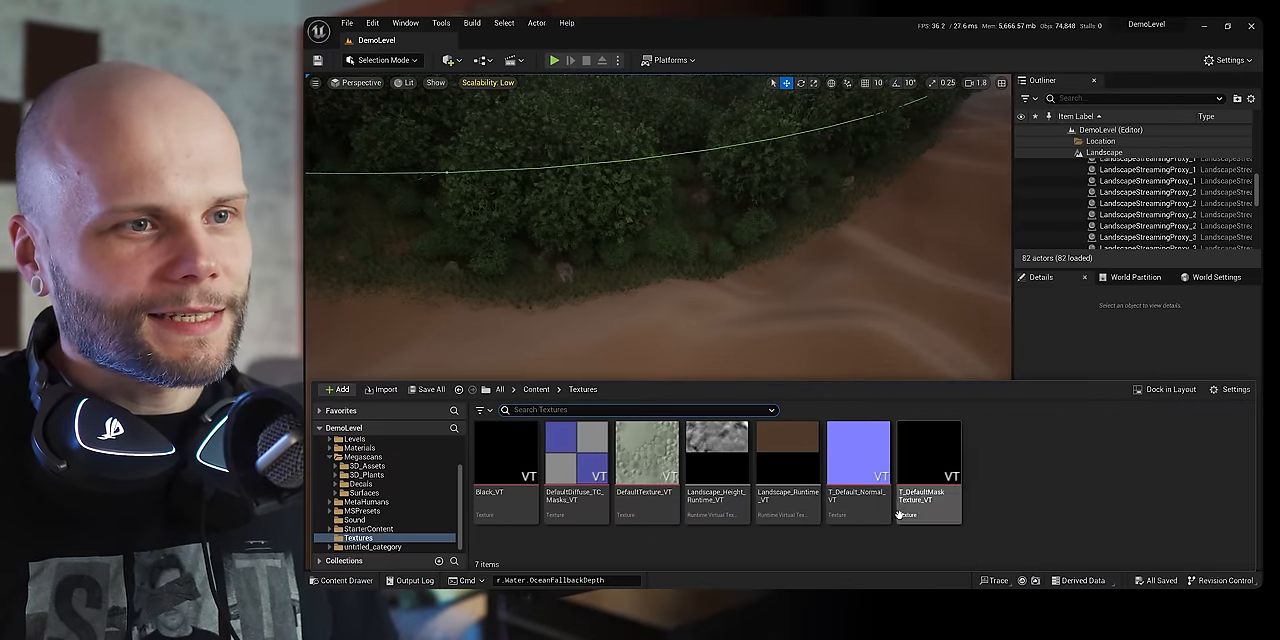
{"action": "mouse_move", "coordinate": [716, 456]}
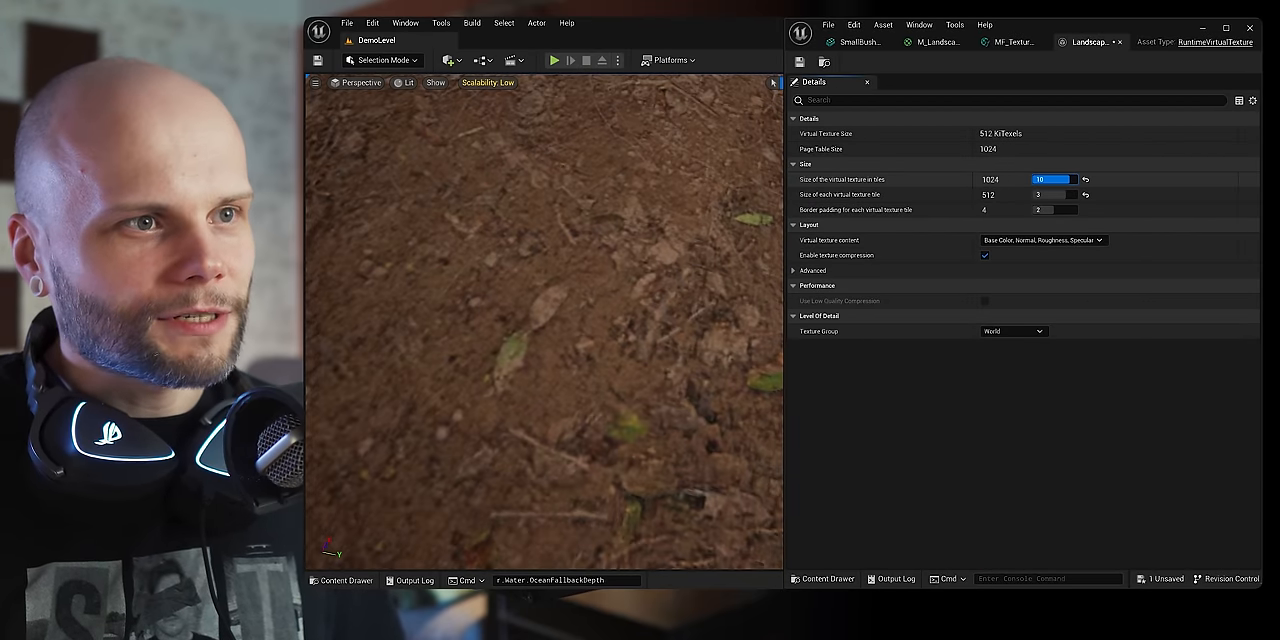
- Review the virtual texture size fields before returning to the landscape level
{"action": "left_click", "coordinate": [1056, 180]}
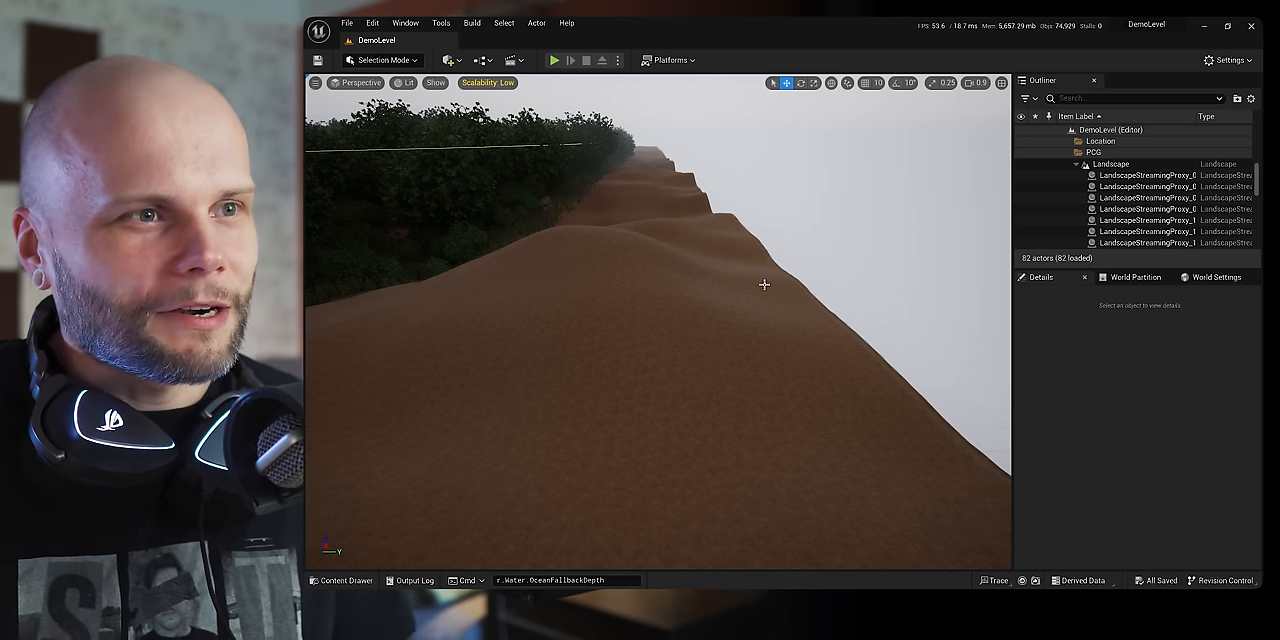
{"action": "mouse_move", "coordinate": [790, 246]}
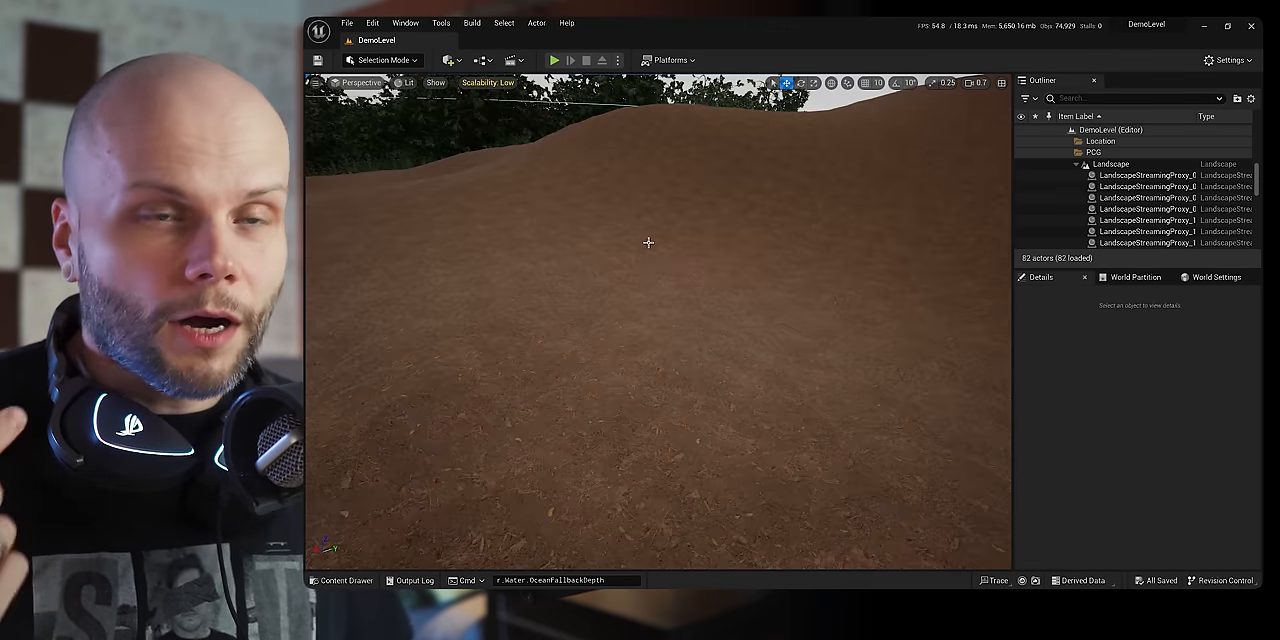
- Show the Textures folder with the project's virtual texture assets
{"action": "left_click", "coordinate": [1148, 188]}
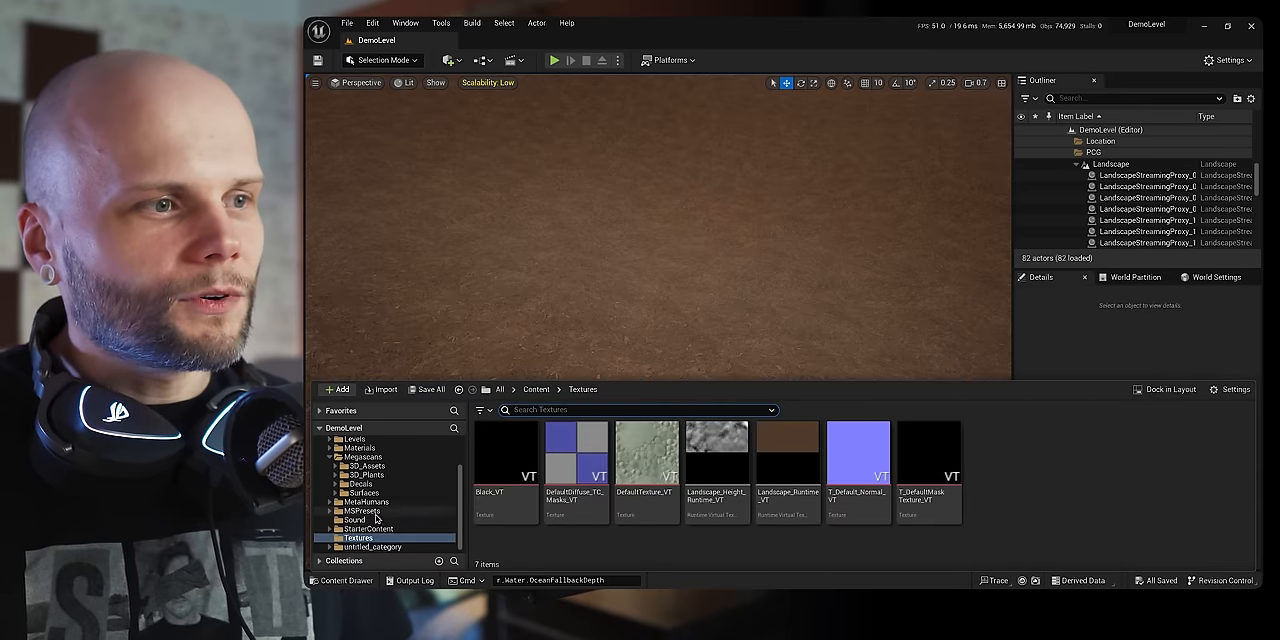
- Inspect MF_TextureBombing, then review the M_LandscapeMaster graph's runtime virtual texture nodes
{"action": "left_click", "coordinate": [1148, 188]}
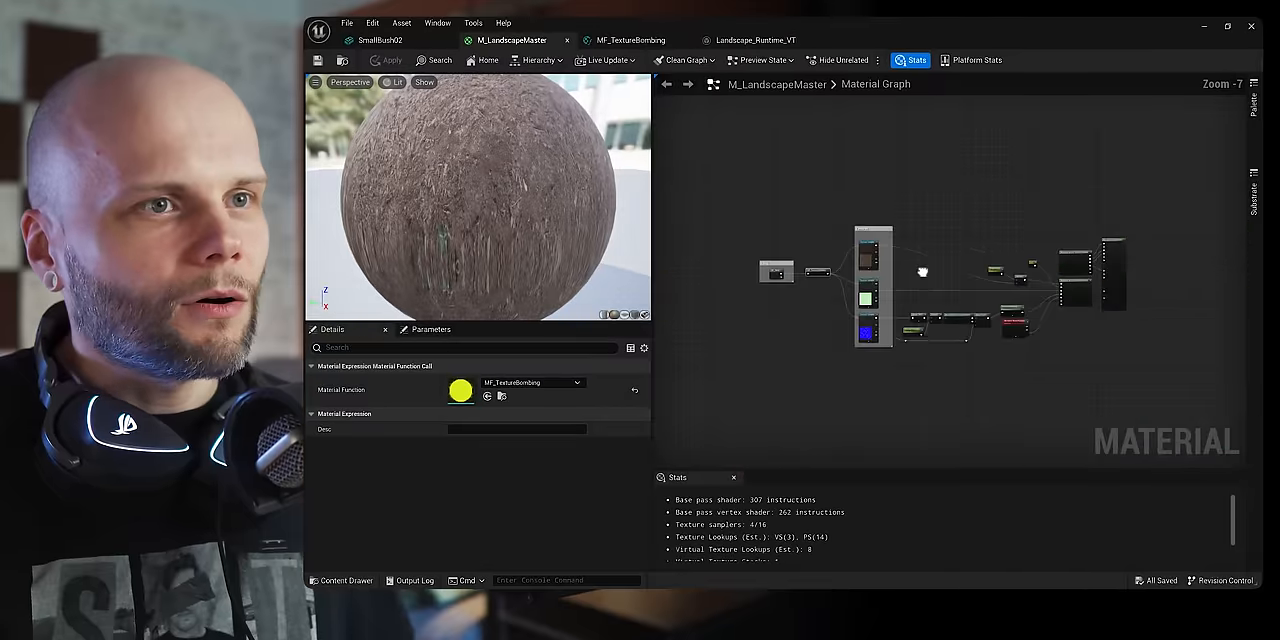
{"action": "left_click", "coordinate": [628, 40]}
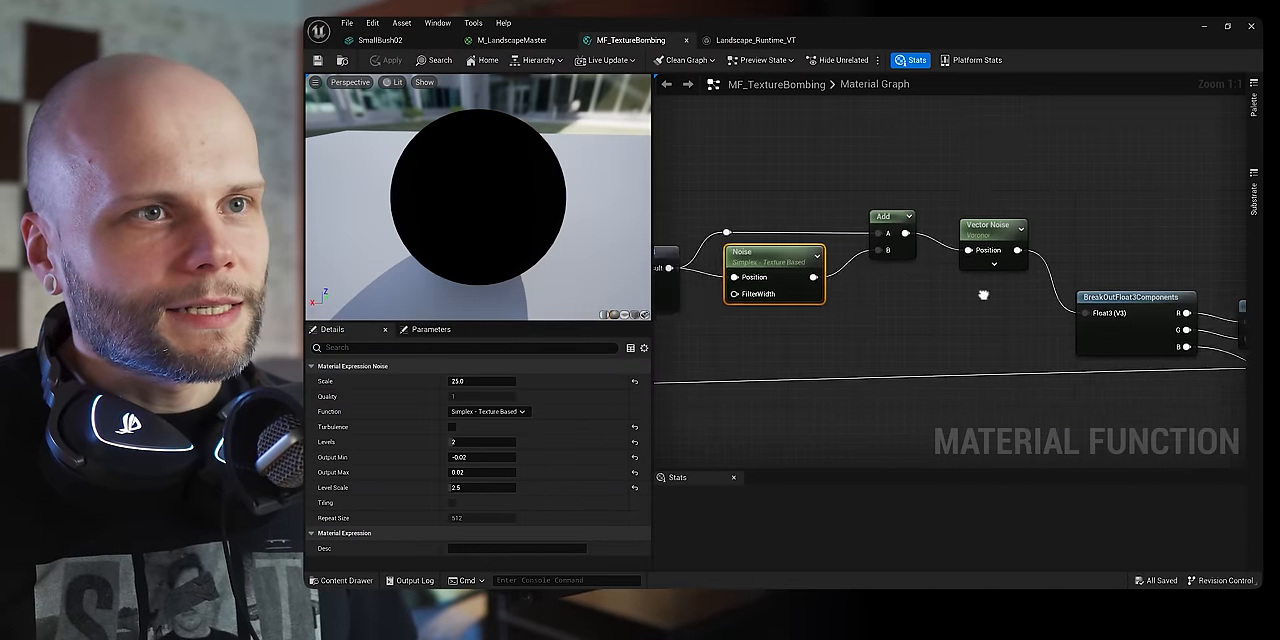
{"action": "scroll", "scroll_direction": "down", "scroll_amount": 3}
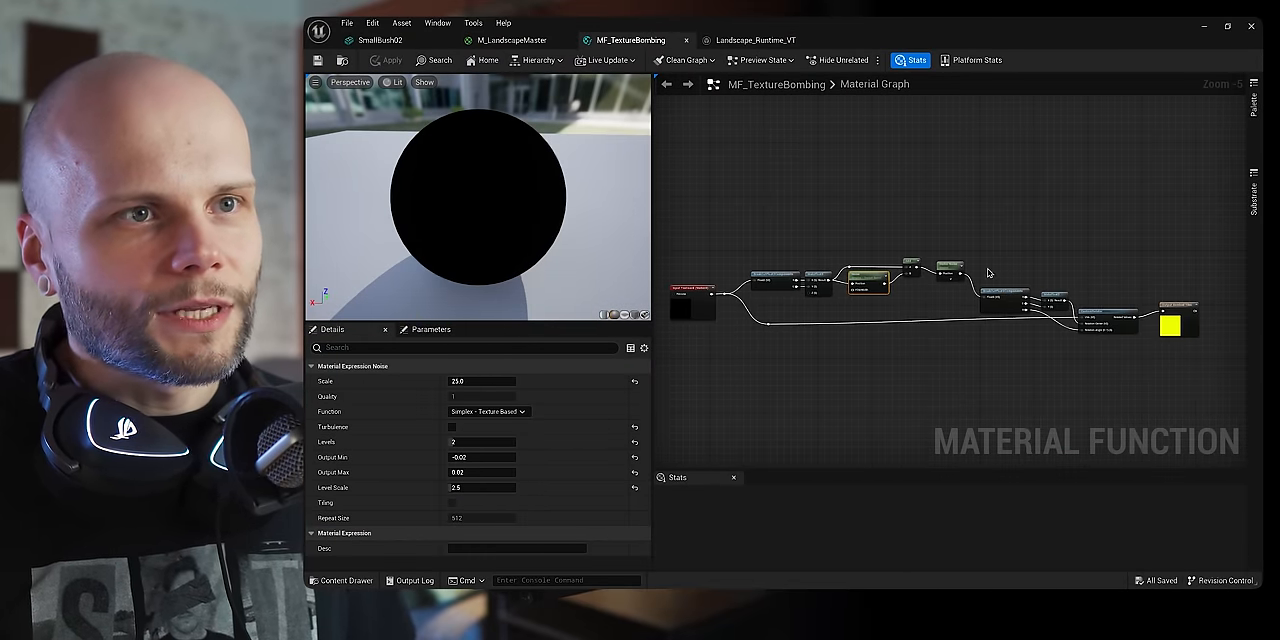
{"action": "left_click", "coordinate": [512, 40]}
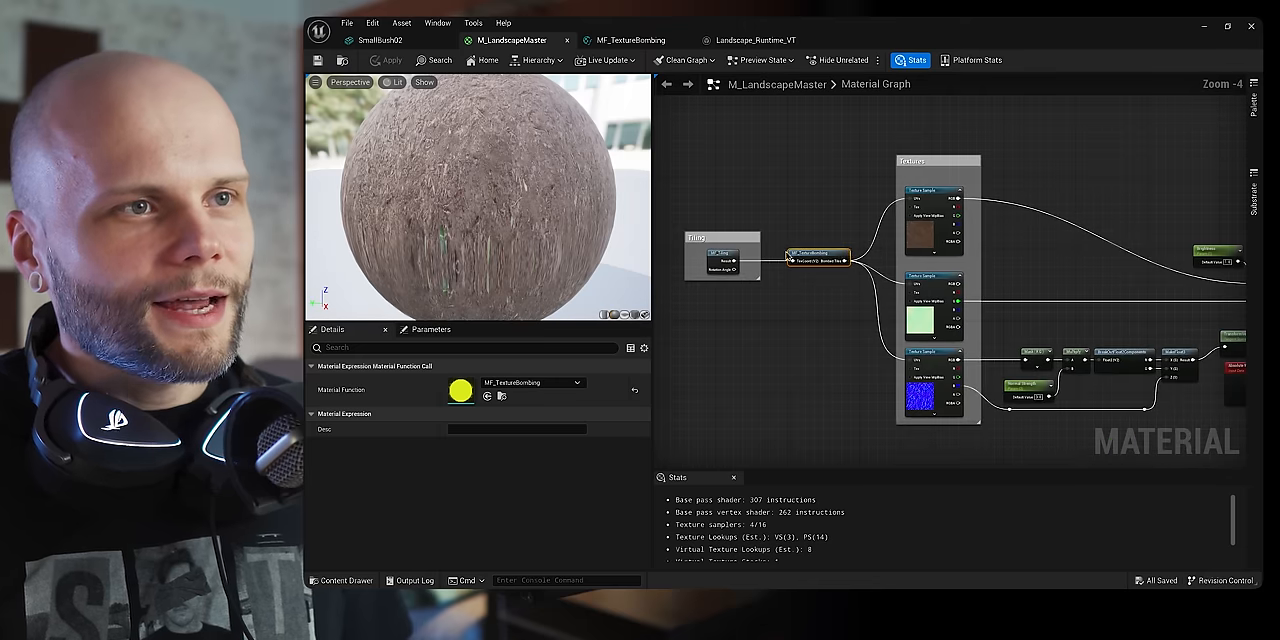
{"action": "scroll", "scroll_direction": "up", "scroll_amount": 3}
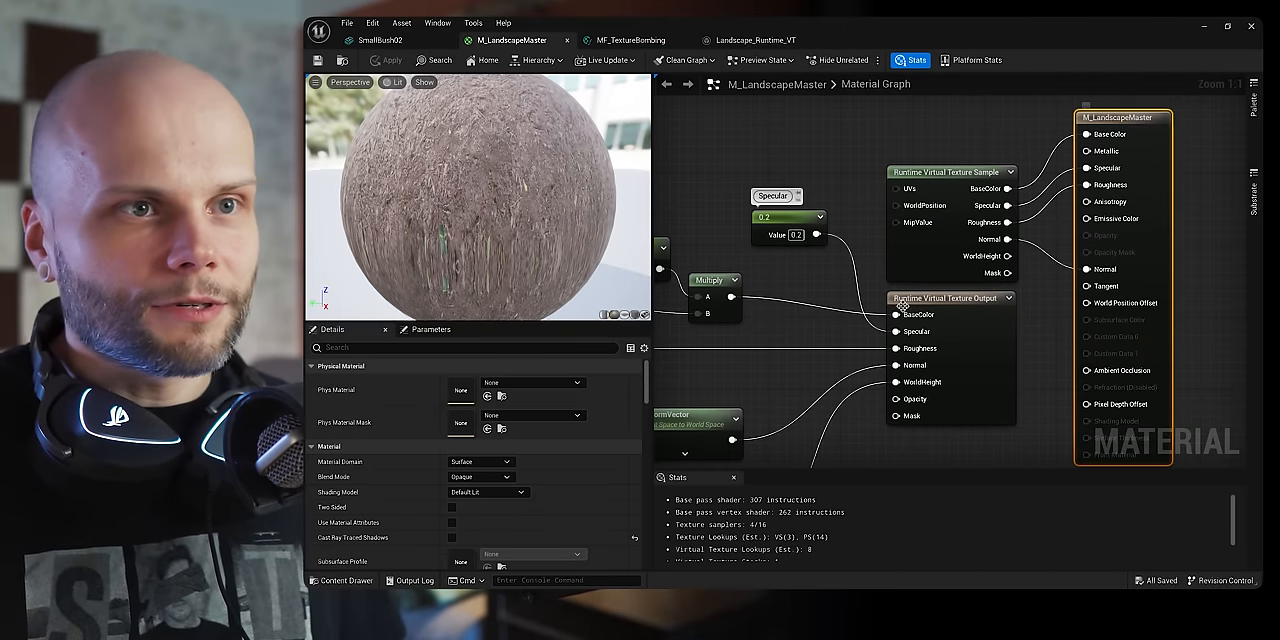
{"action": "left_click", "coordinate": [950, 296]}
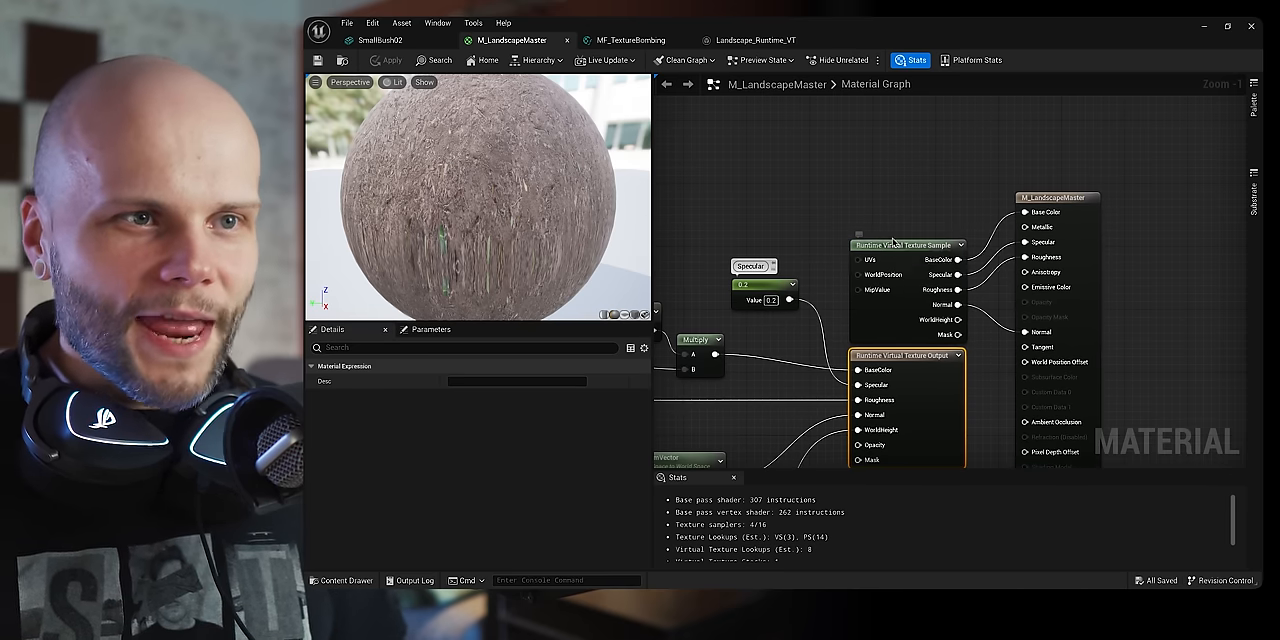
{"action": "left_click", "coordinate": [904, 236]}
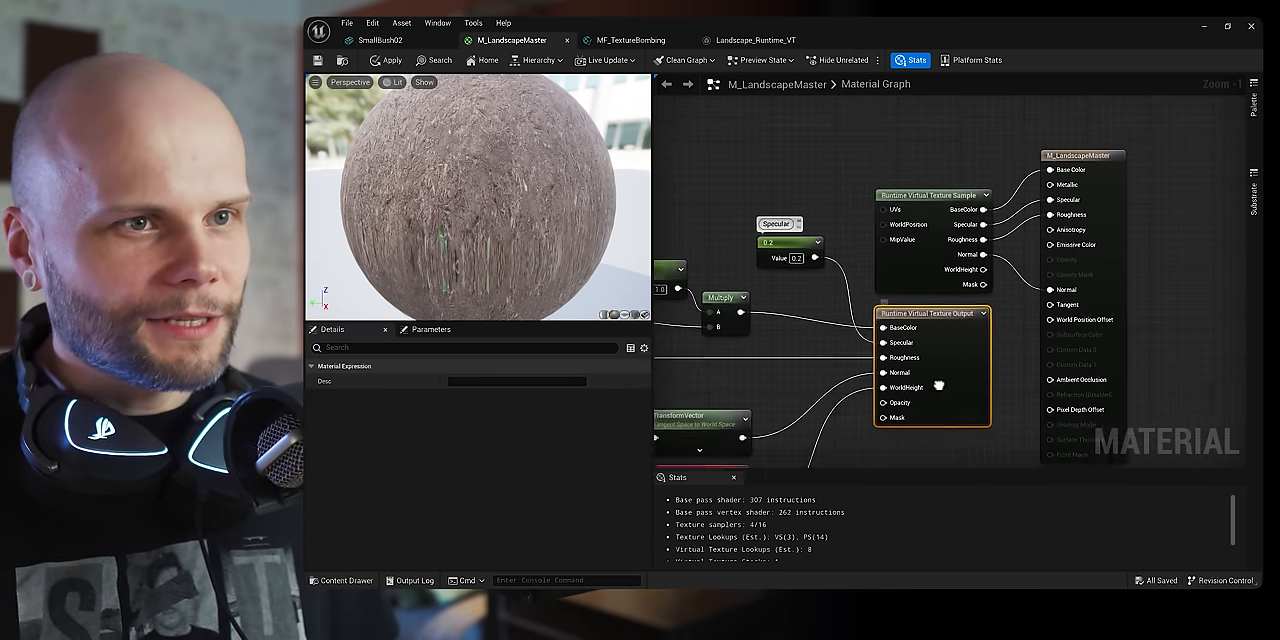
{"action": "left_click", "coordinate": [932, 194]}
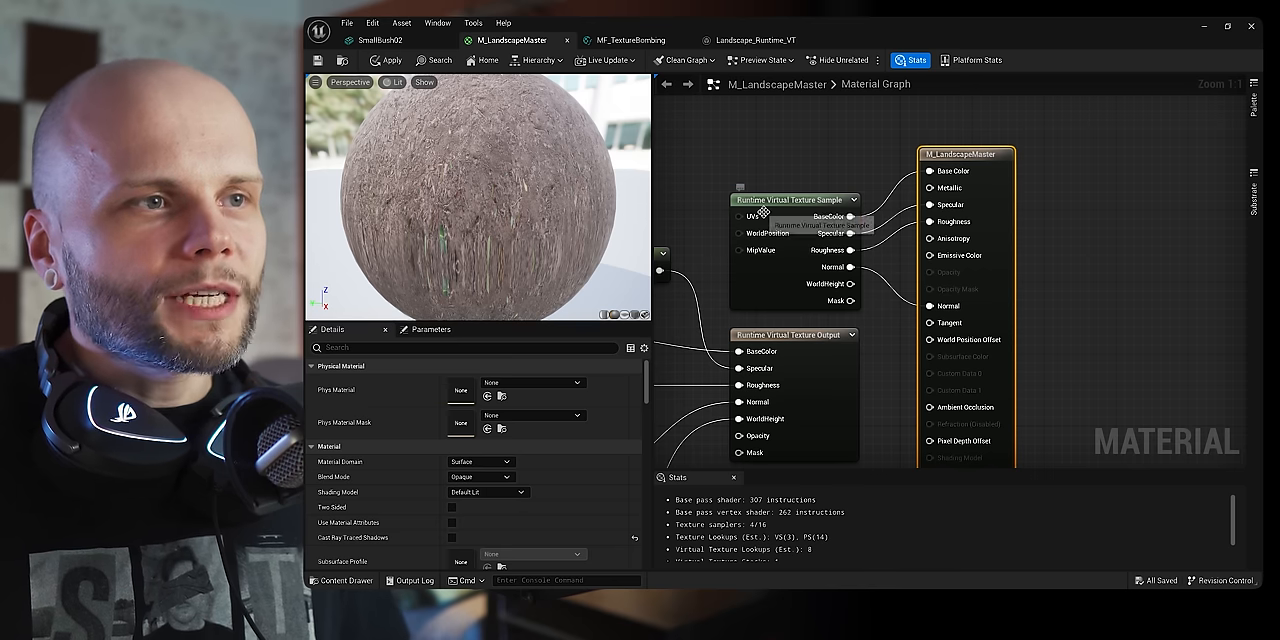
{"action": "left_click", "coordinate": [796, 200]}
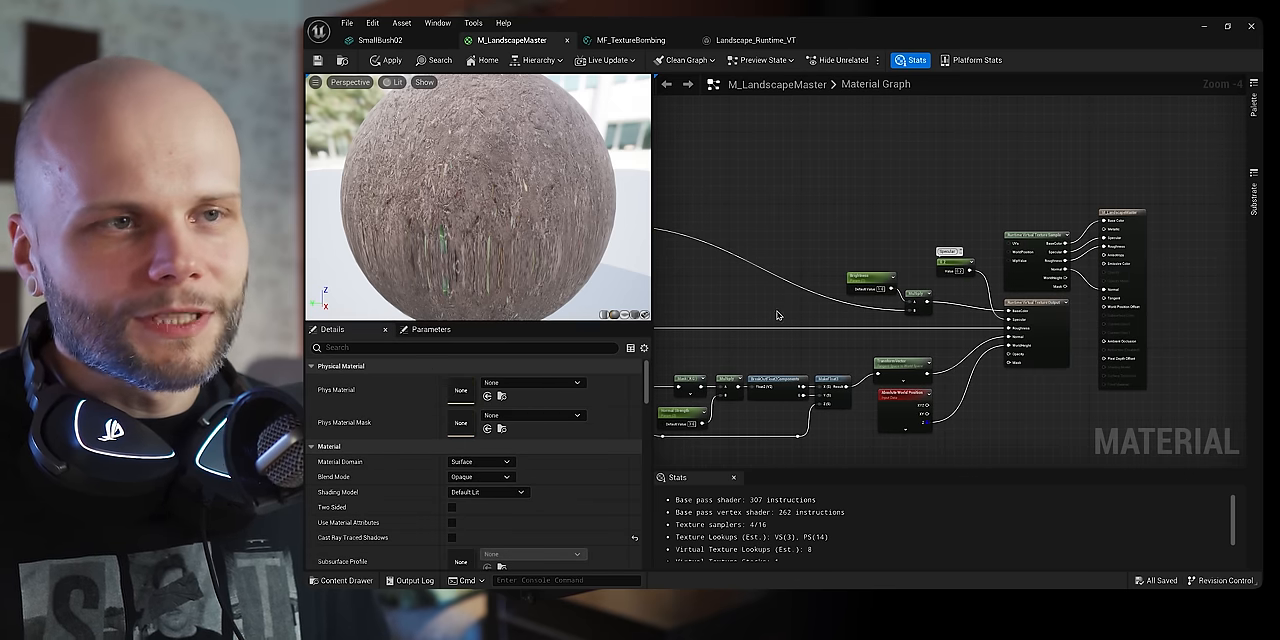
{"action": "scroll", "scroll_direction": "up", "scroll_amount": 3}
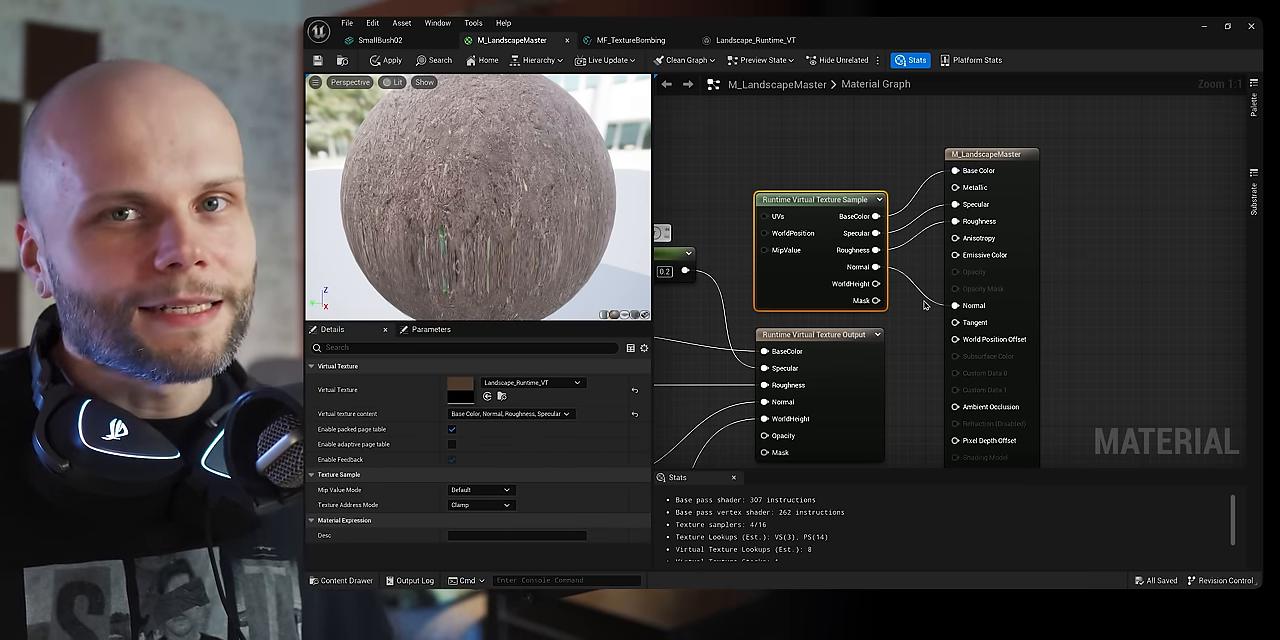
{"action": "mouse_move", "coordinate": [832, 244]}
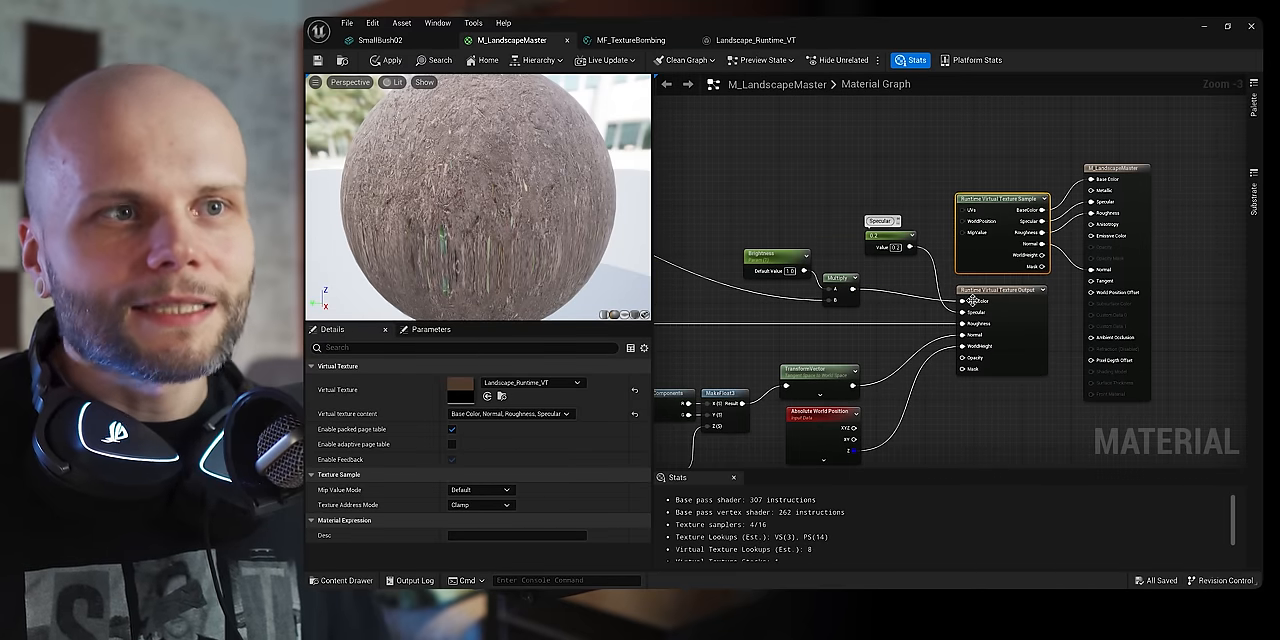
{"action": "scroll", "scroll_direction": "down", "scroll_amount": 3}
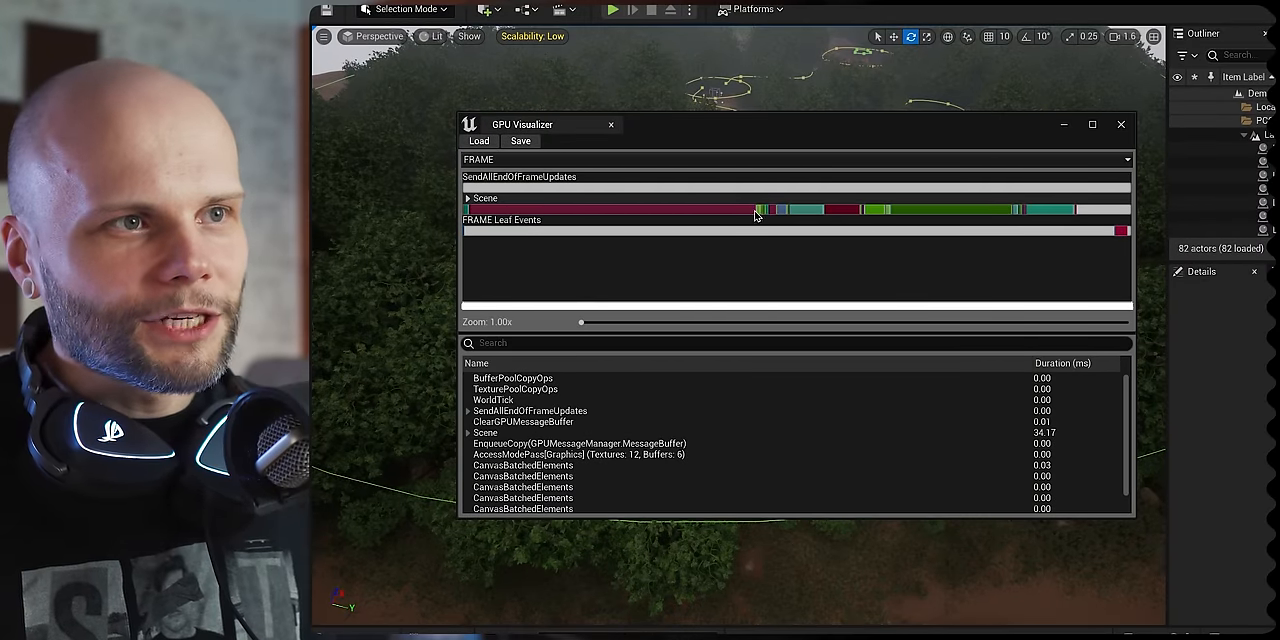
{"action": "mouse_move", "coordinate": [832, 216]}
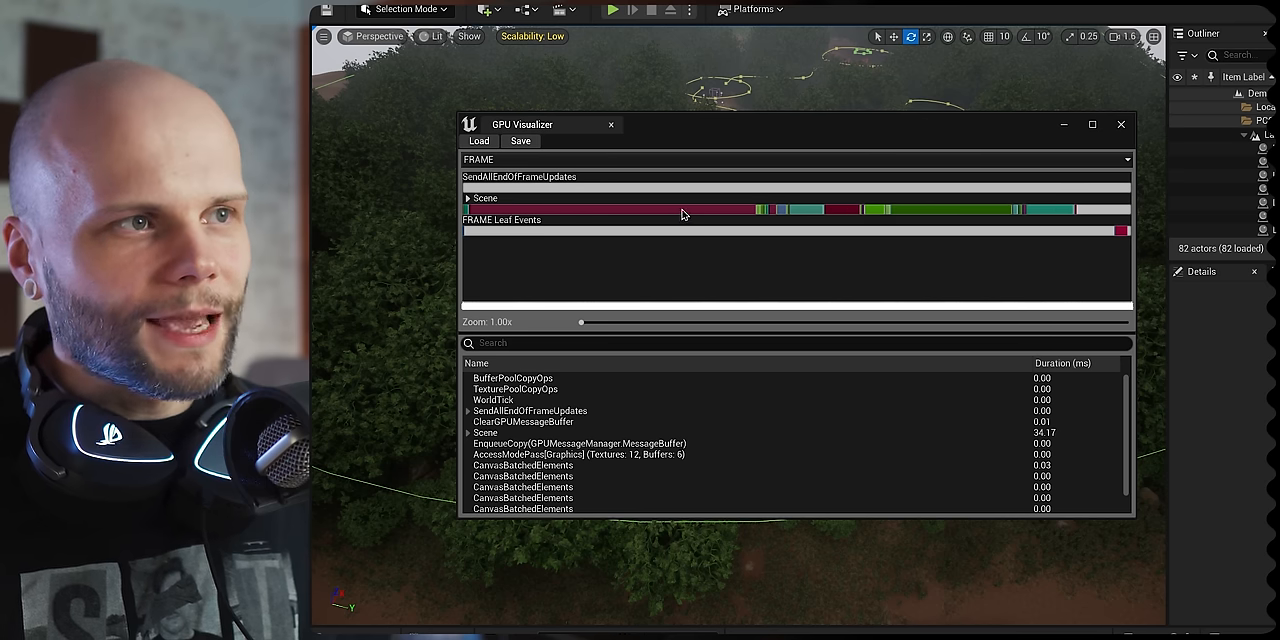
{"action": "mouse_move", "coordinate": [1084, 260]}
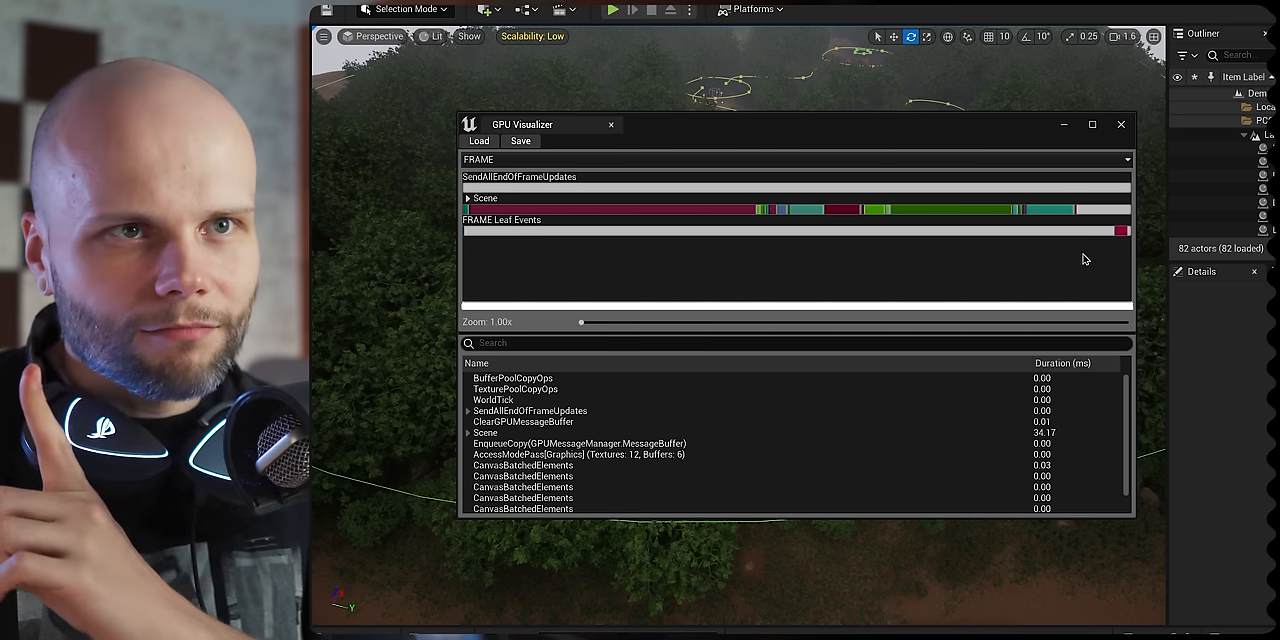
{"action": "mouse_move", "coordinate": [408, 434]}
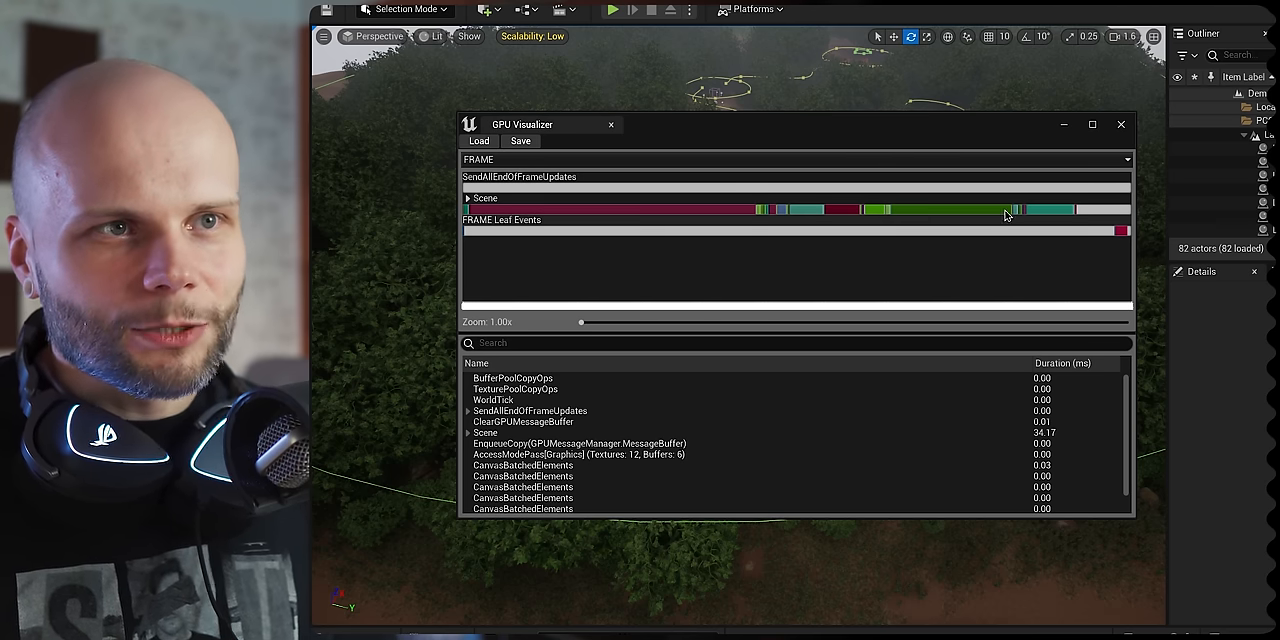
{"action": "mouse_move", "coordinate": [1024, 292]}
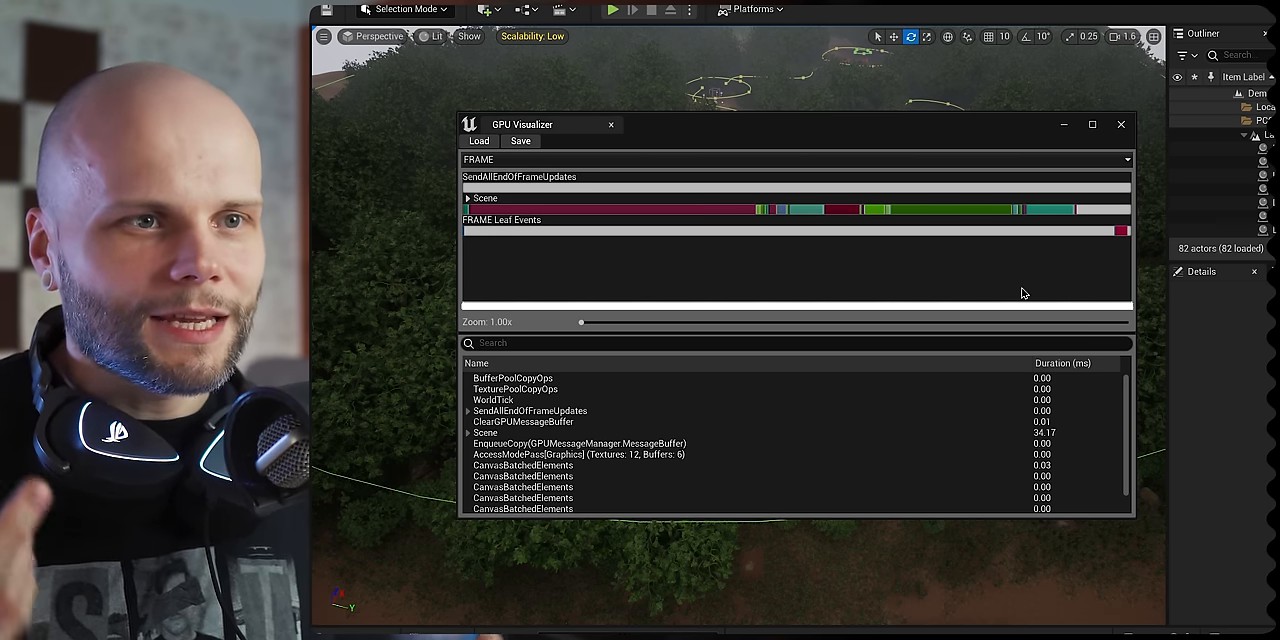
{"action": "mouse_move", "coordinate": [556, 214]}
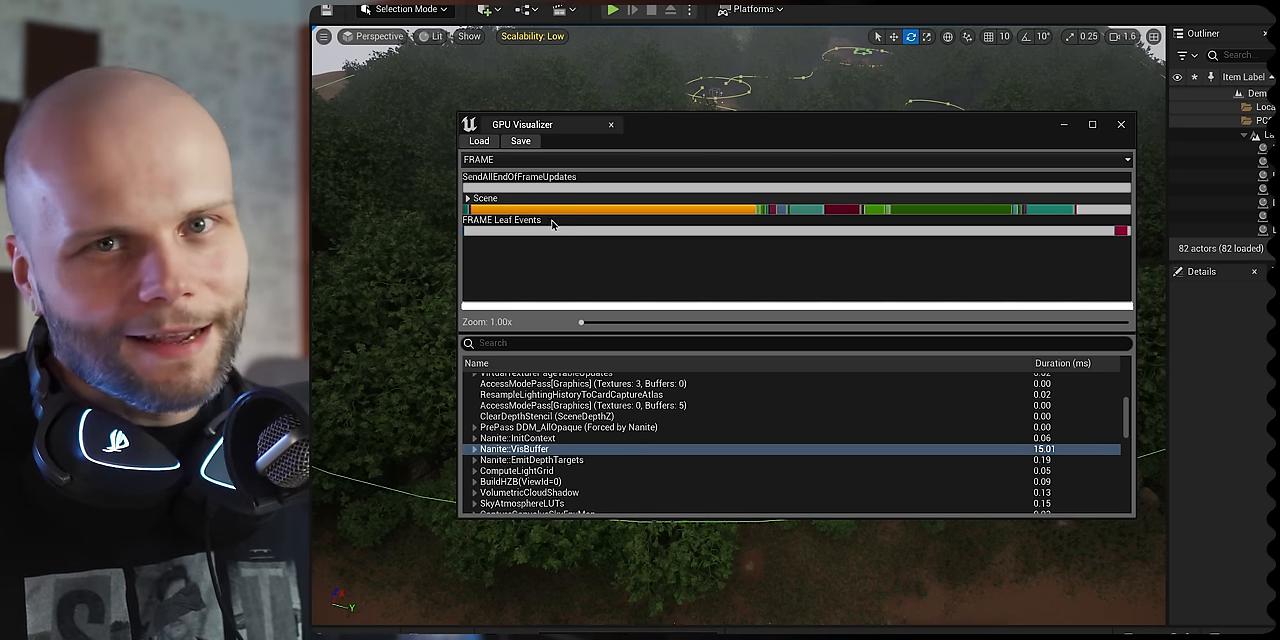
- Expand Nanite::VisBuffer to show CullRasterize and MainPass timings around 11.4 ms
{"action": "left_click", "coordinate": [474, 448]}
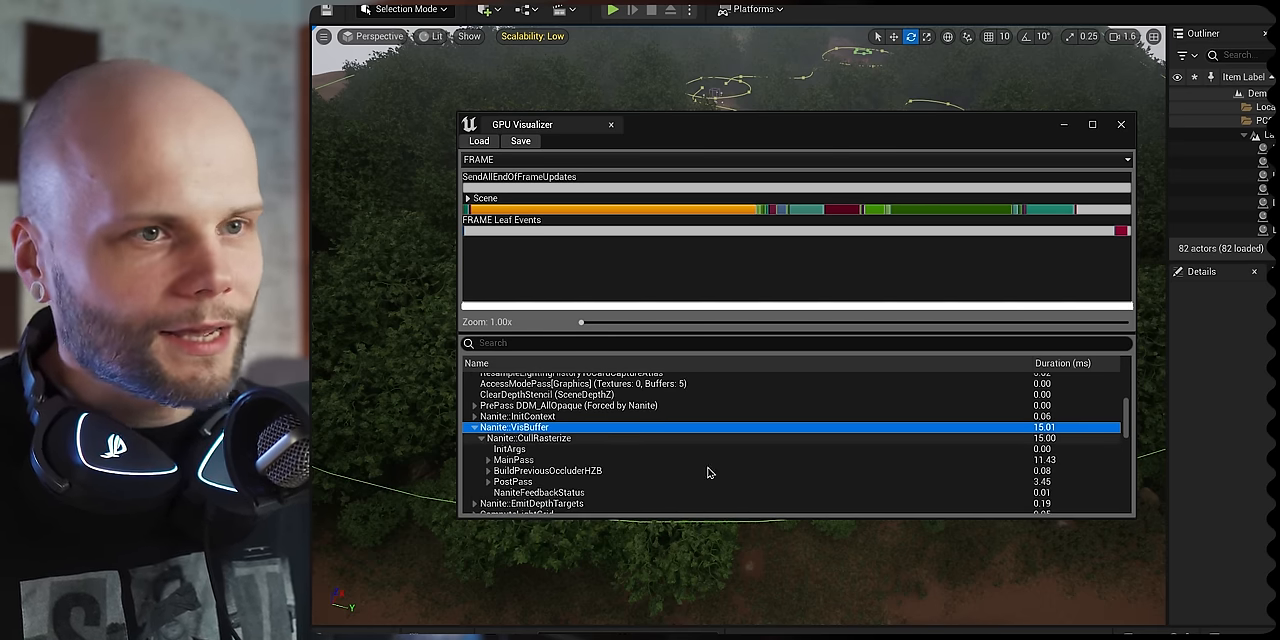
{"action": "mouse_move", "coordinate": [484, 460]}
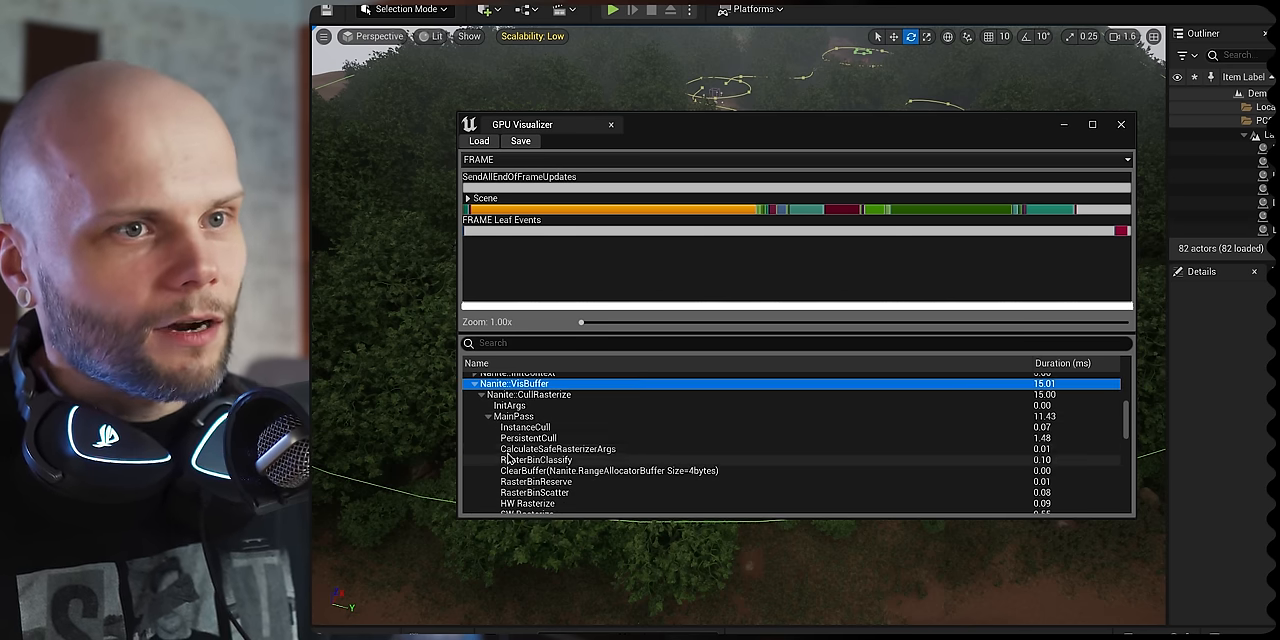
{"action": "scroll", "scroll_direction": "up", "scroll_amount": 3}
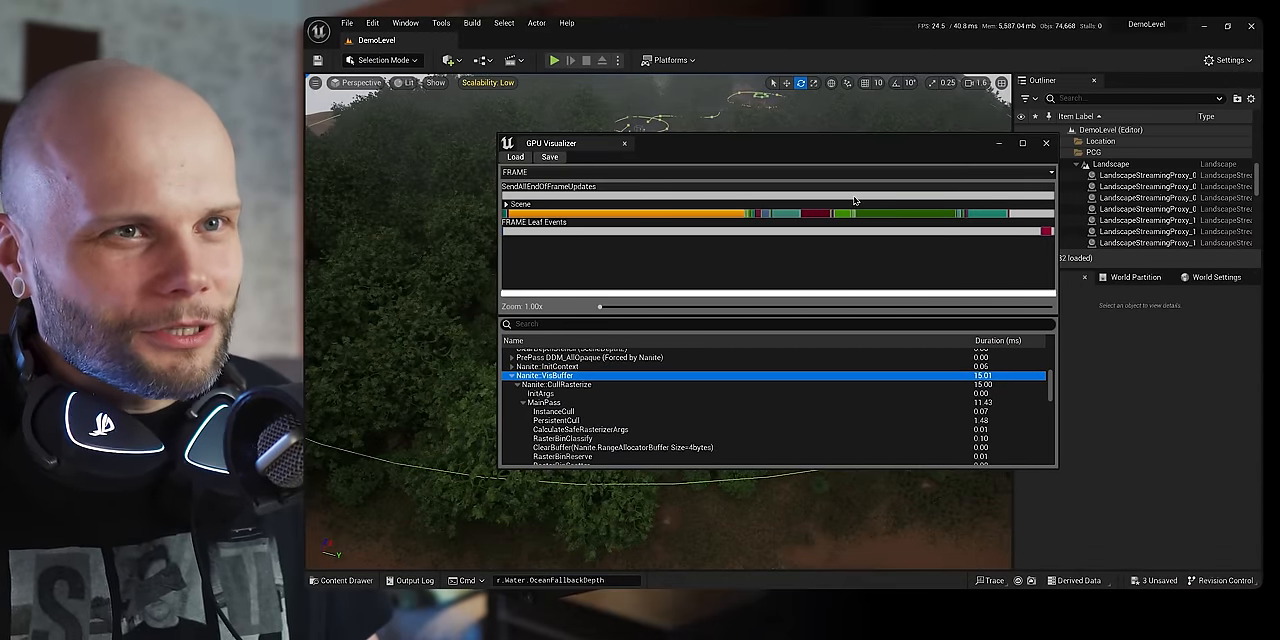
{"action": "mouse_move", "coordinate": [832, 260]}
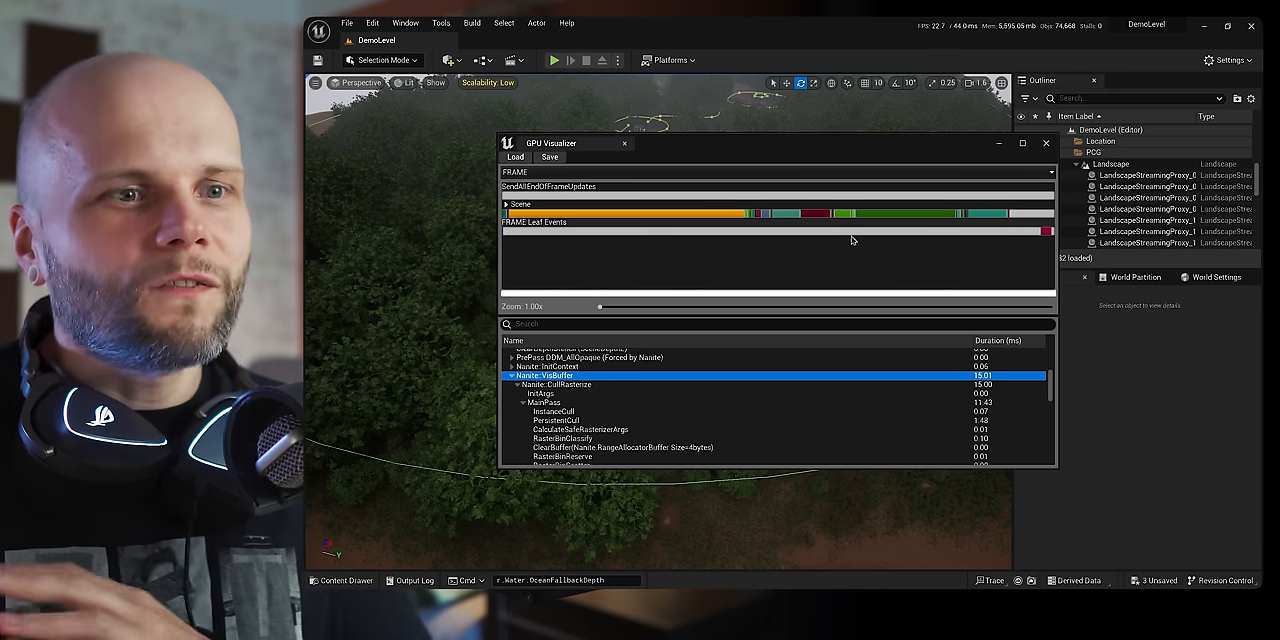
{"action": "mouse_move", "coordinate": [864, 222]}
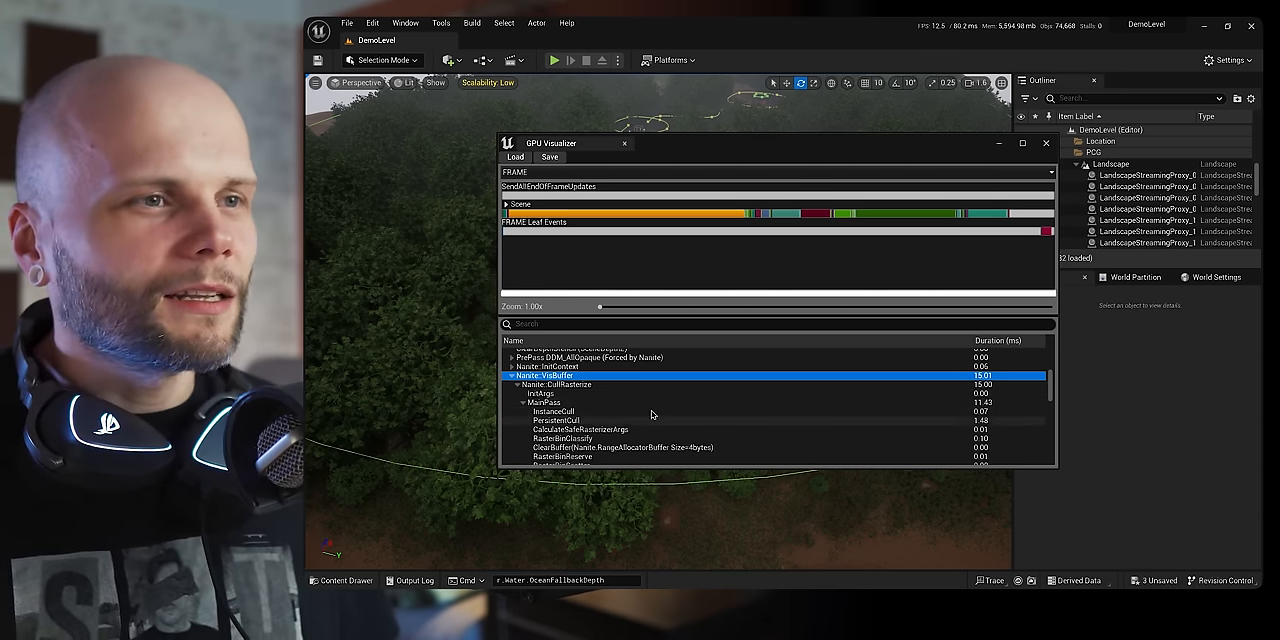
{"action": "mouse_move", "coordinate": [984, 144]}
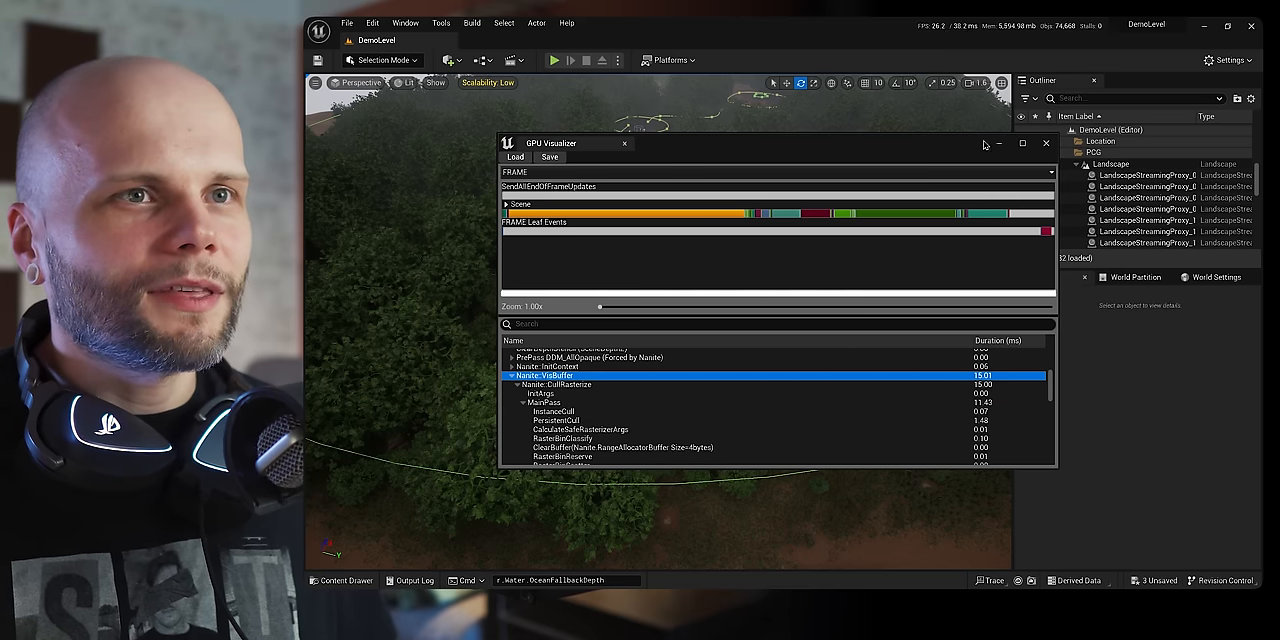
{"action": "mouse_move", "coordinate": [996, 146]}
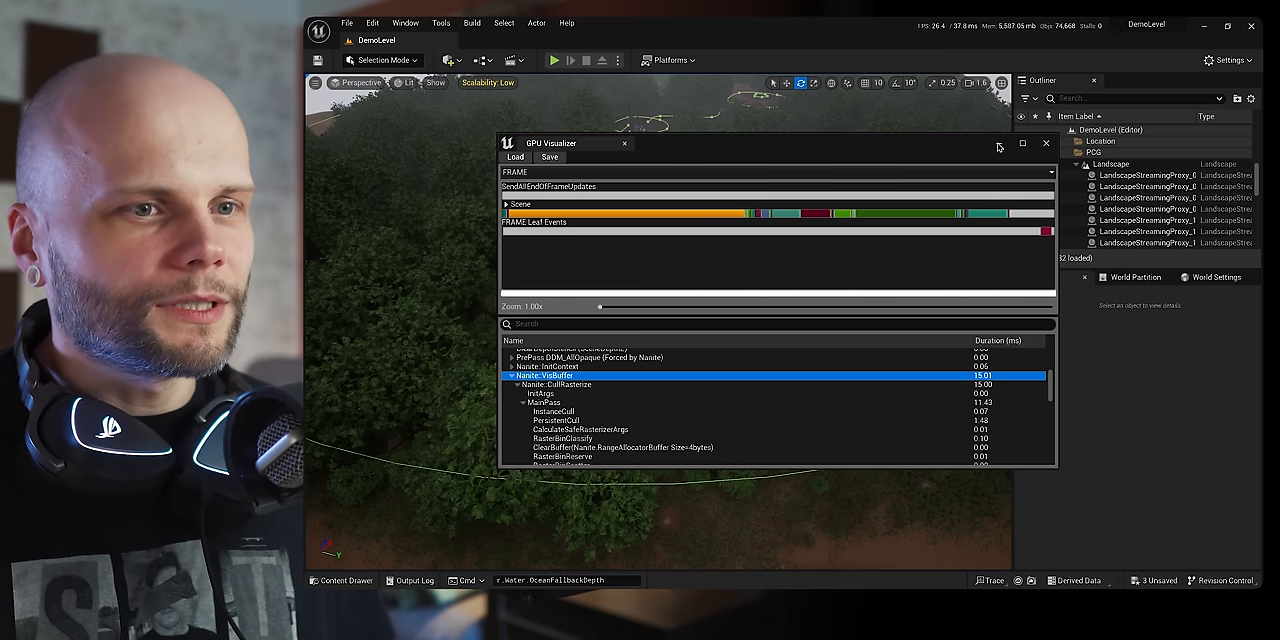
- Move the GPU Visualizer to the bottom-right so the forest paths and clearing show
{"action": "left_click_drag", "start_coordinate": [780, 142], "coordinate": [1010, 348]}
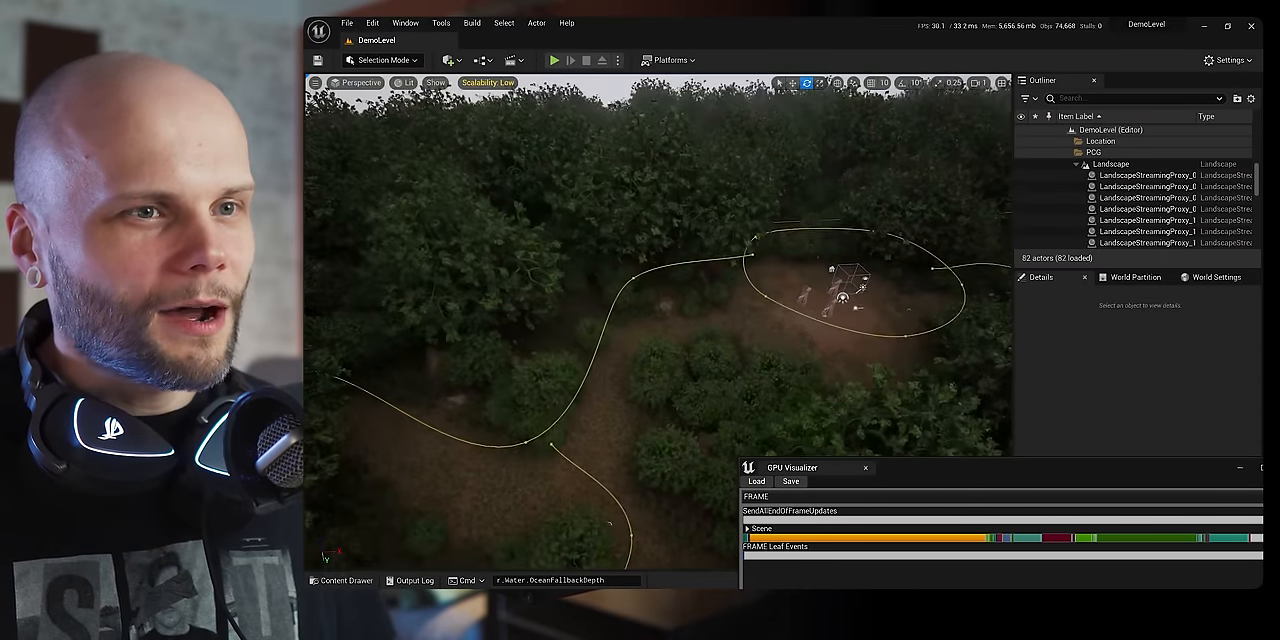
- Drag the GPU Visualizer back over the viewport to check LumenSceneLighting timing
{"action": "left_click_drag", "start_coordinate": [792, 468], "coordinate": [798, 212]}
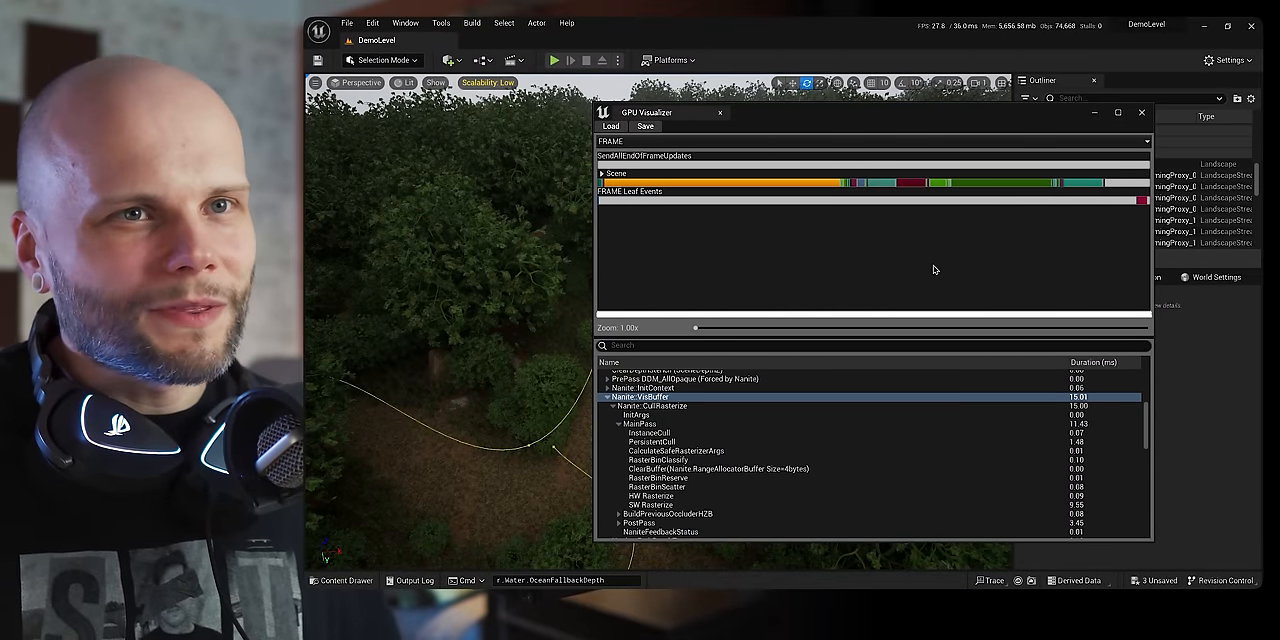
{"action": "mouse_move", "coordinate": [888, 322]}
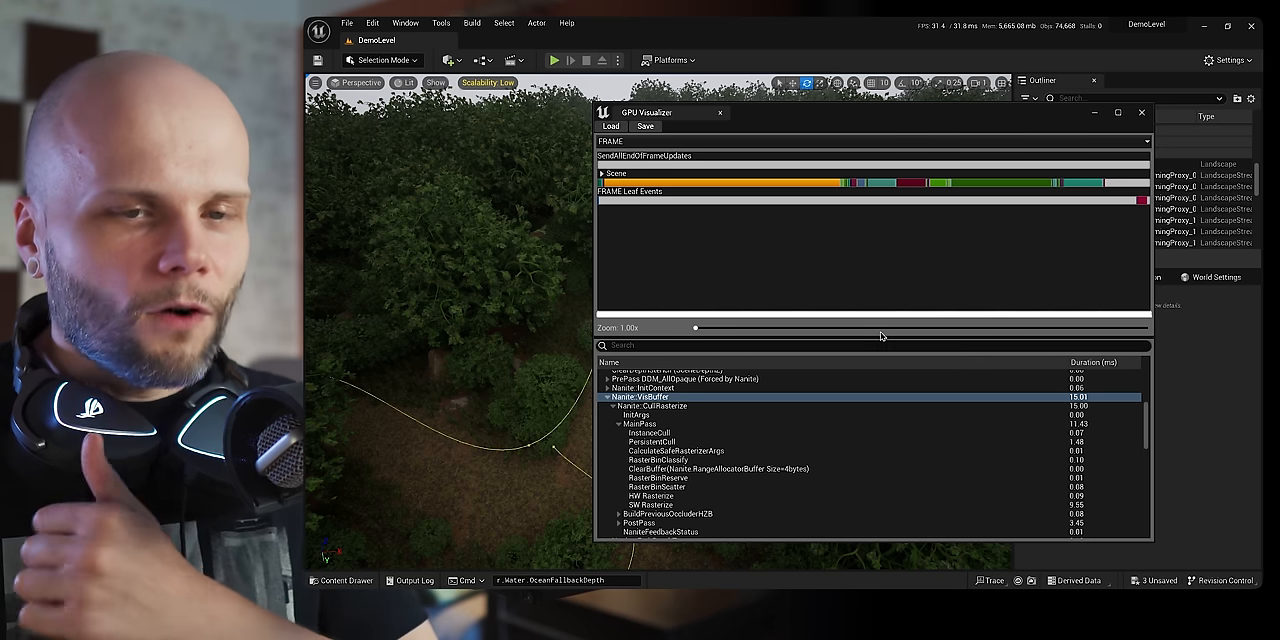
{"action": "mouse_move", "coordinate": [880, 324]}
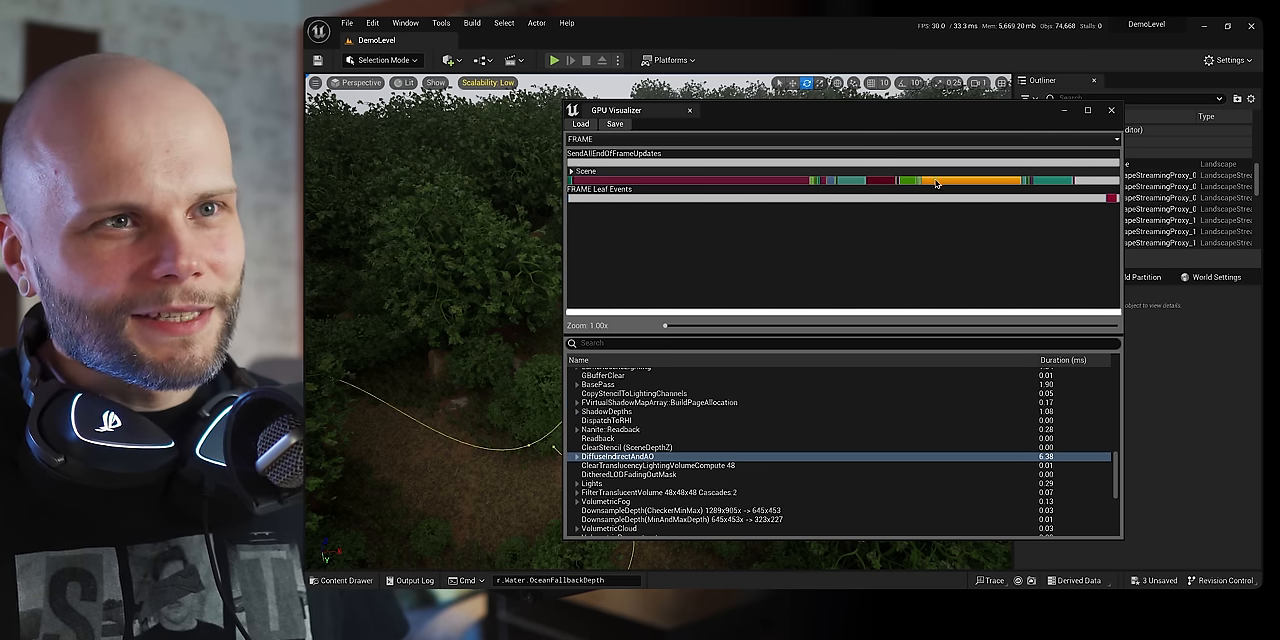
{"action": "mouse_move", "coordinate": [944, 184]}
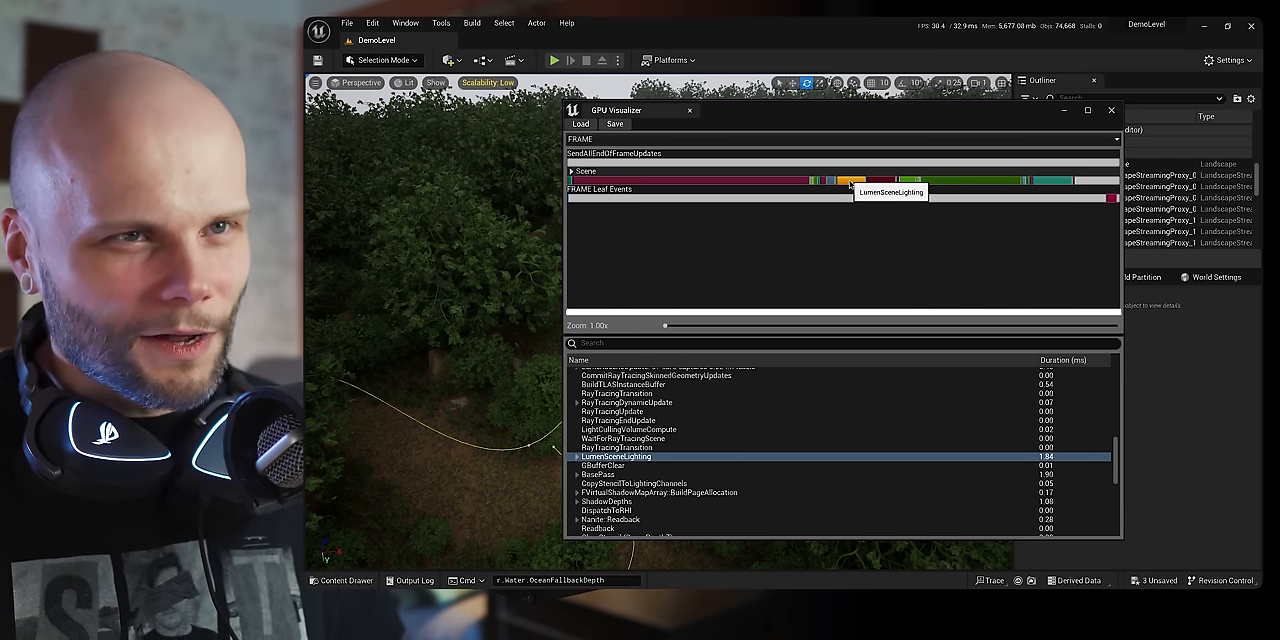
- Close the GPU Visualizer and bring up the viewport view mode dropdown
{"action": "left_click", "coordinate": [1110, 110]}
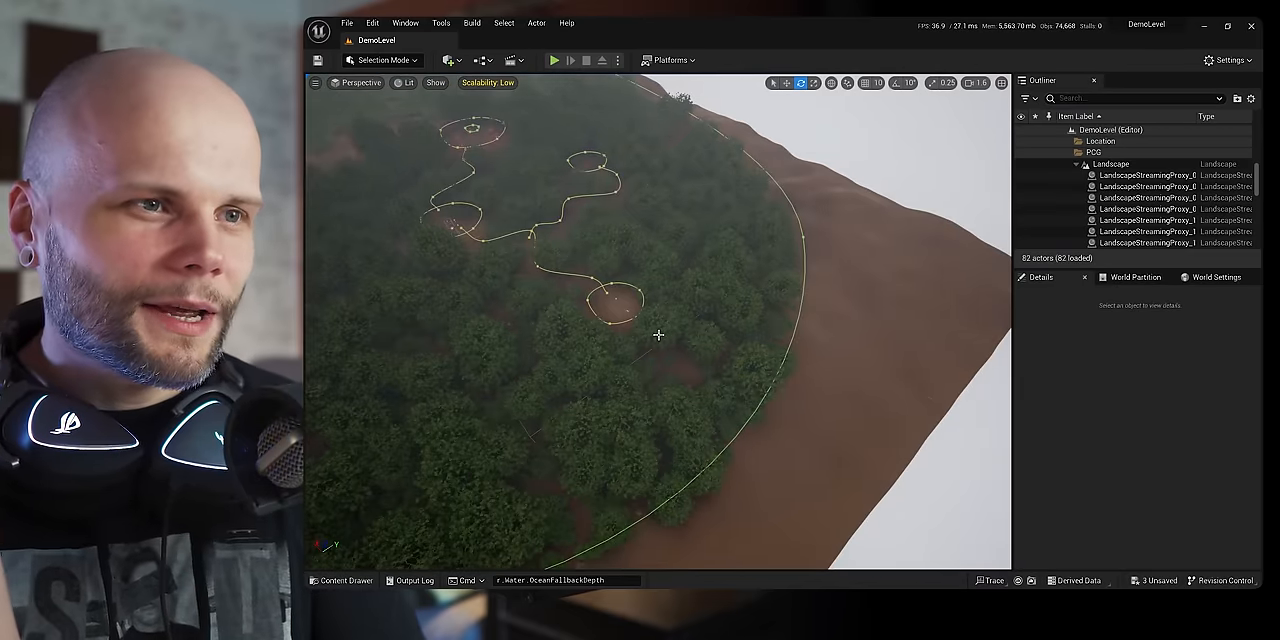
{"action": "left_click", "coordinate": [406, 84]}
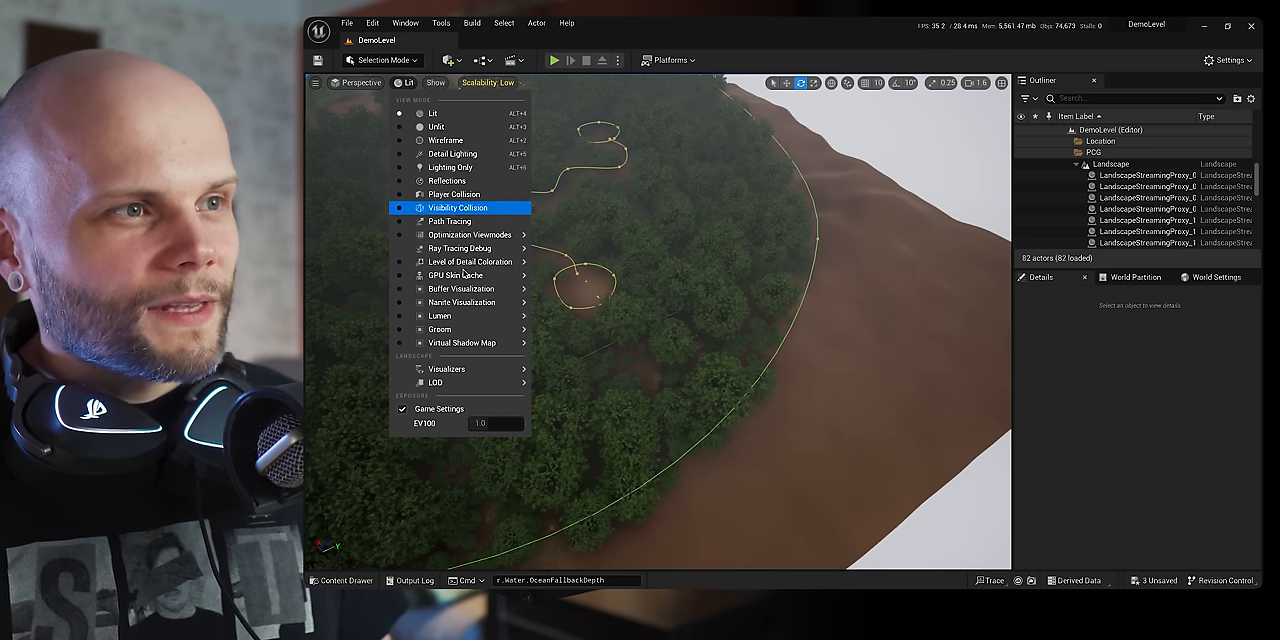
{"action": "mouse_move", "coordinate": [468, 234]}
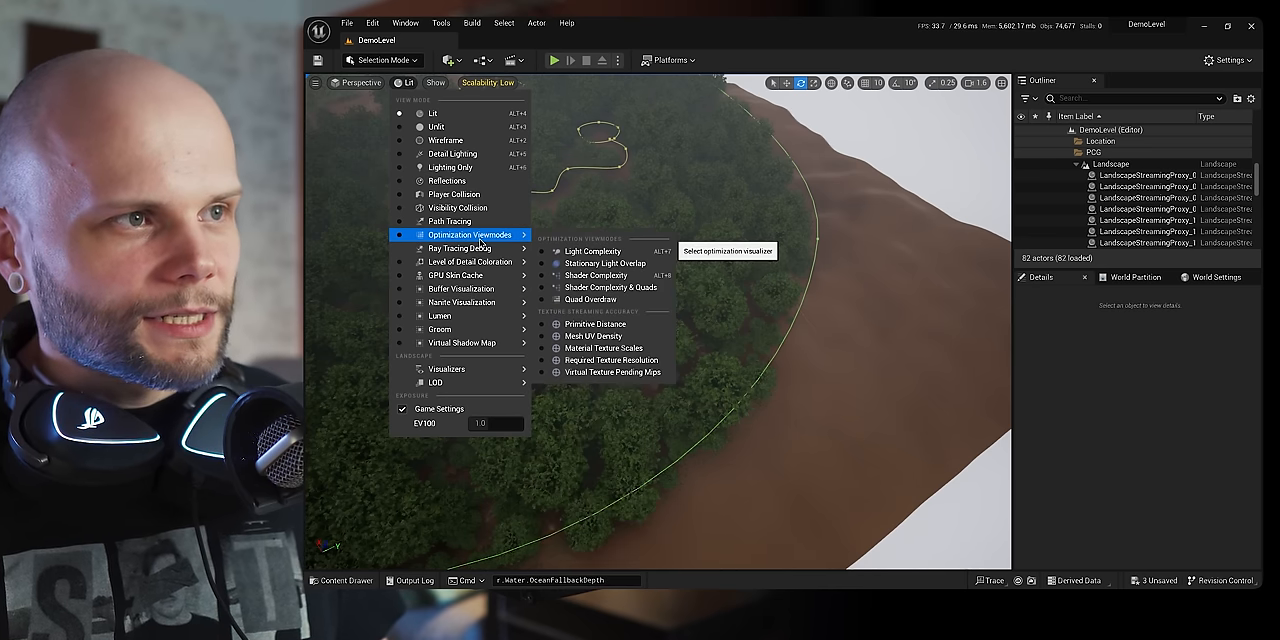
- Switch the viewport to Shader Complexity, showing the forest mostly green
{"action": "left_click", "coordinate": [596, 276]}
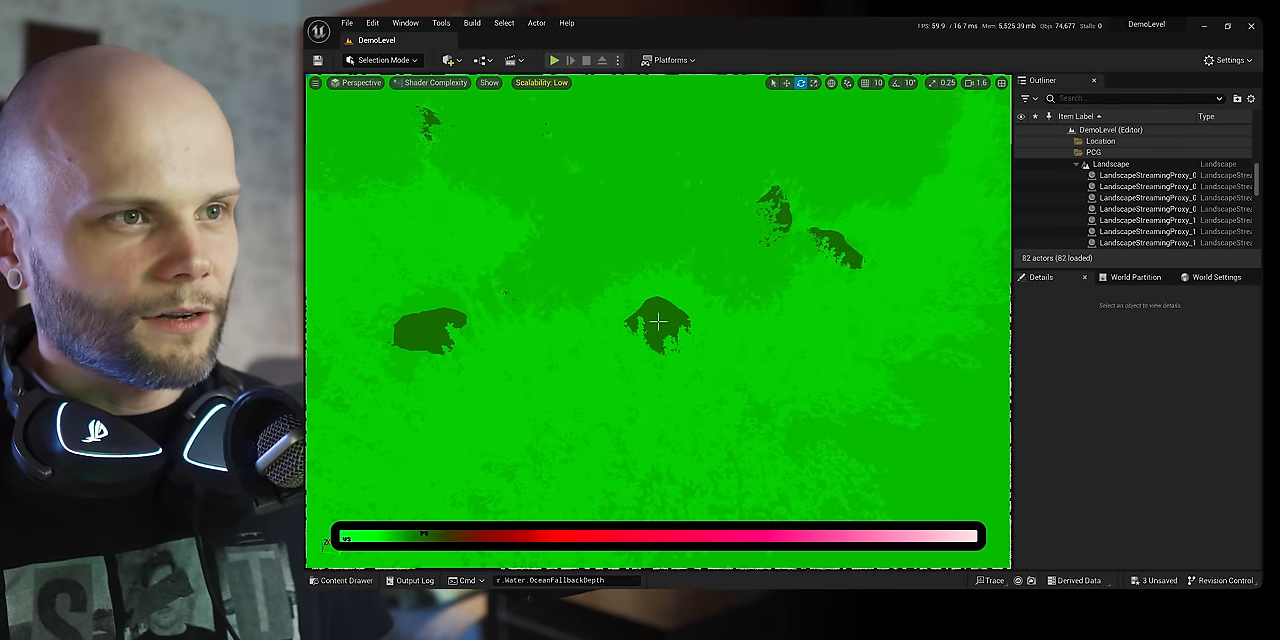
{"action": "mouse_move", "coordinate": [788, 292]}
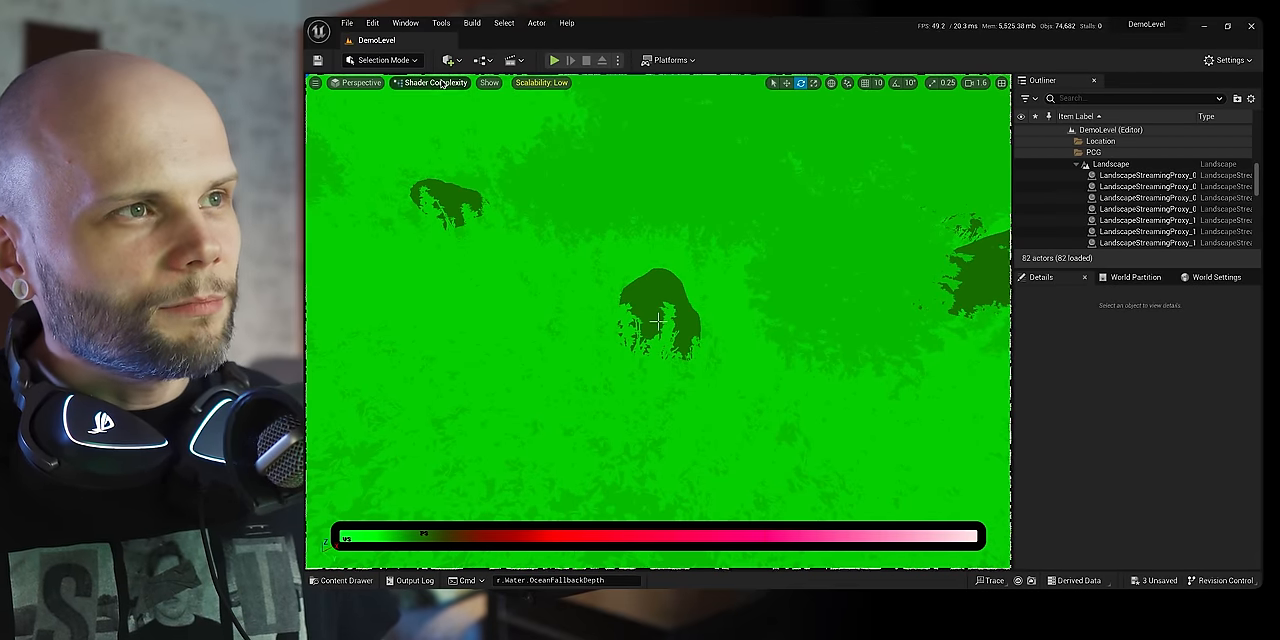
{"action": "left_click", "coordinate": [404, 82]}
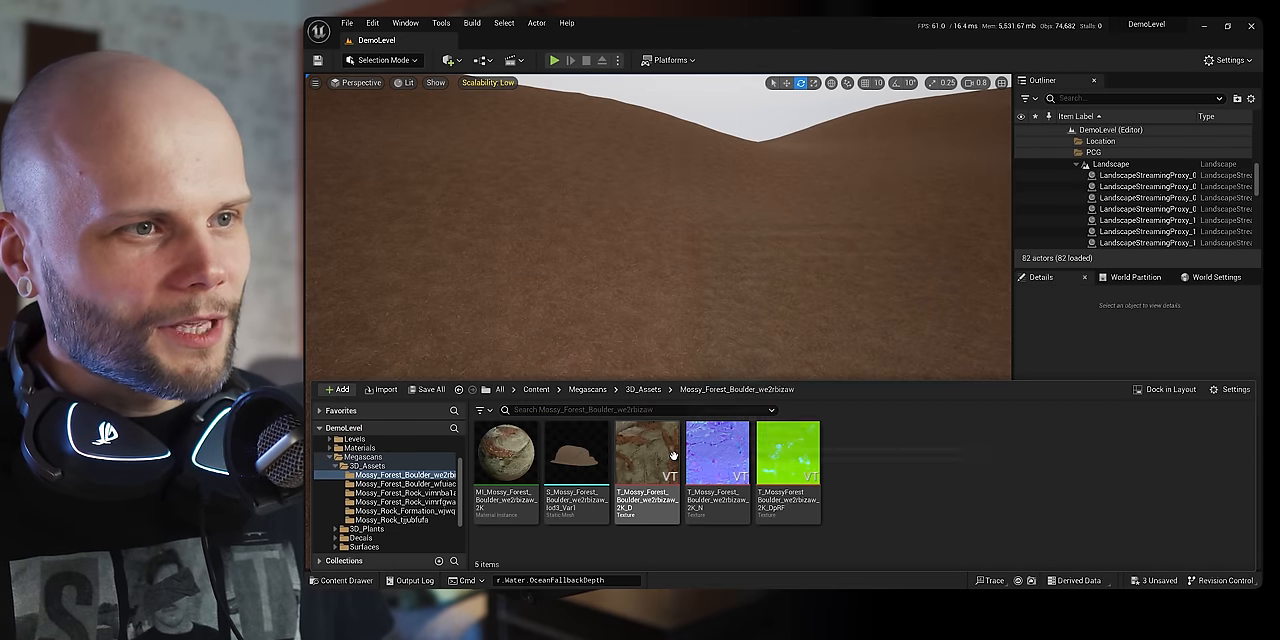
- Drop the mossy boulder mesh onto the dirt ground and select it
{"action": "left_click", "coordinate": [404, 484]}
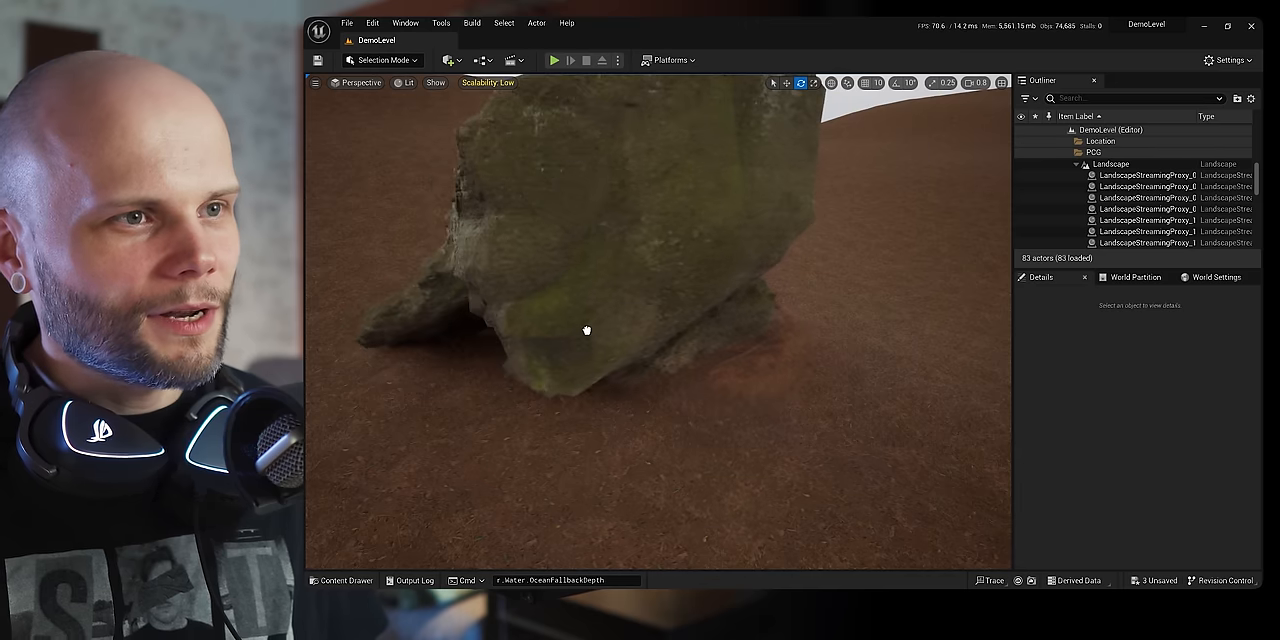
{"action": "left_click", "coordinate": [580, 320]}
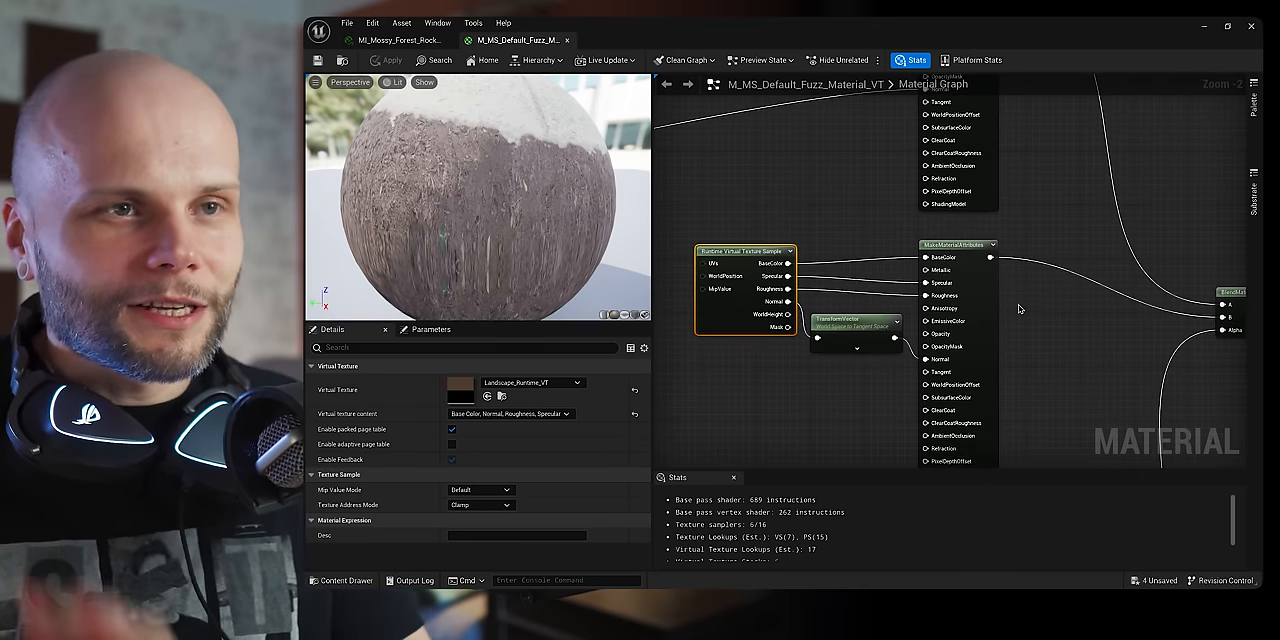
- Review the height-blend network combining world position, VT world height and dirt level
{"action": "scroll", "scroll_direction": "down", "scroll_amount": 3}
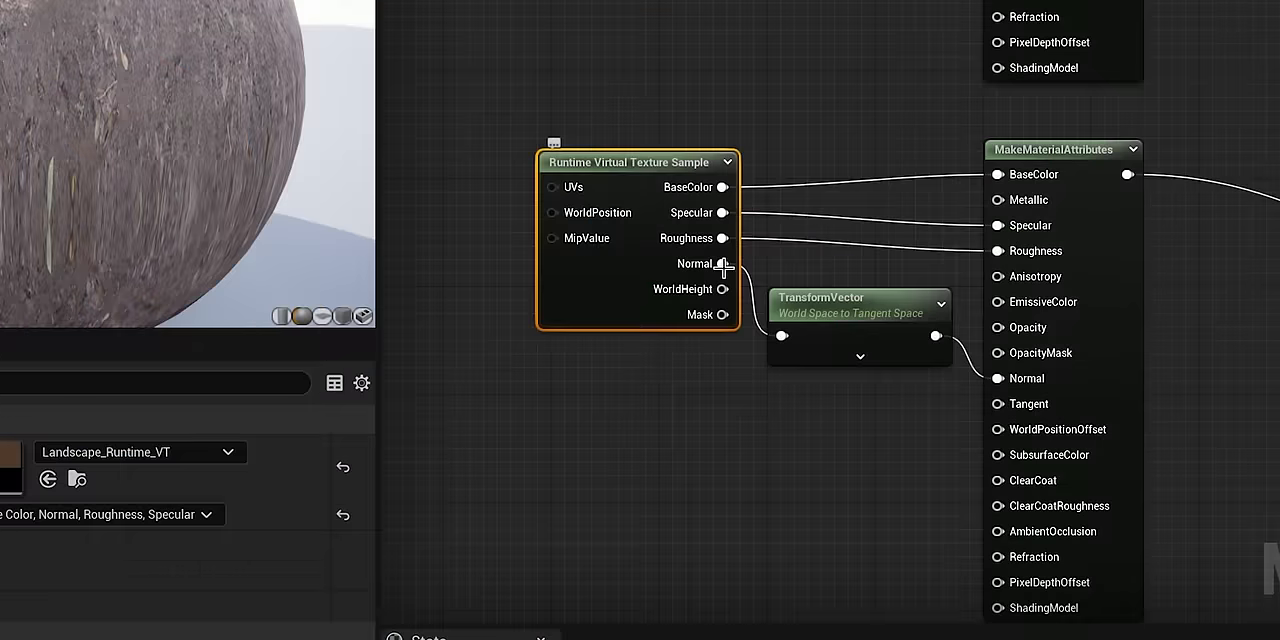
{"action": "mouse_move", "coordinate": [1008, 260]}
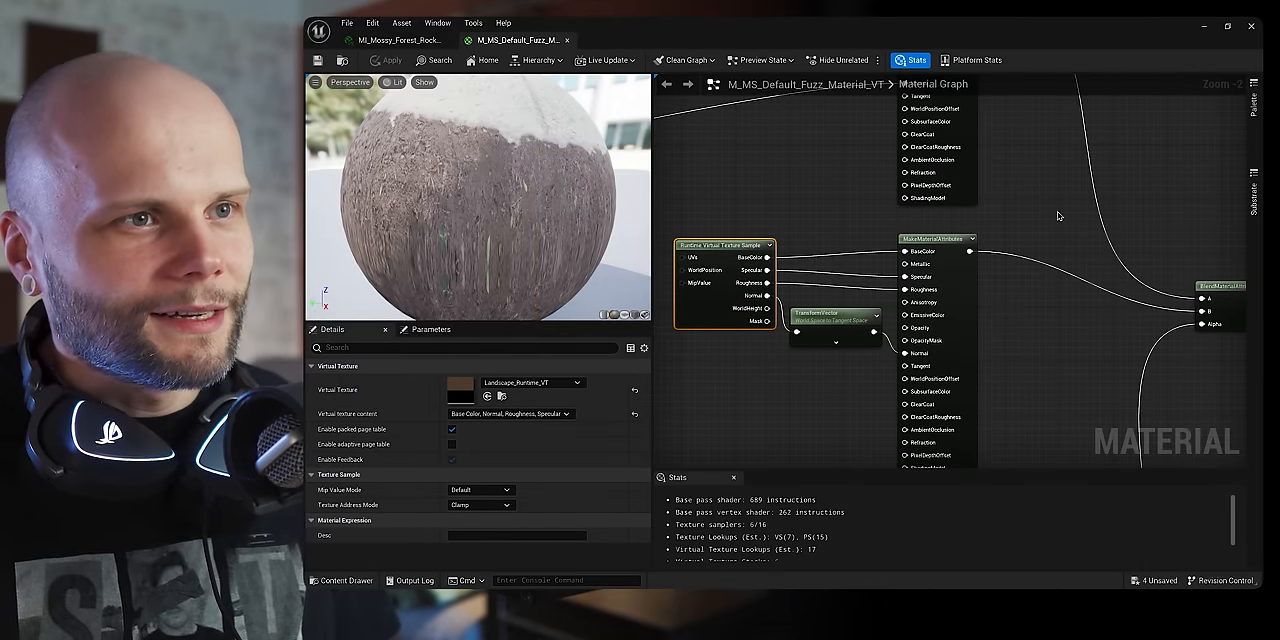
{"action": "scroll", "scroll_direction": "down", "scroll_amount": 3}
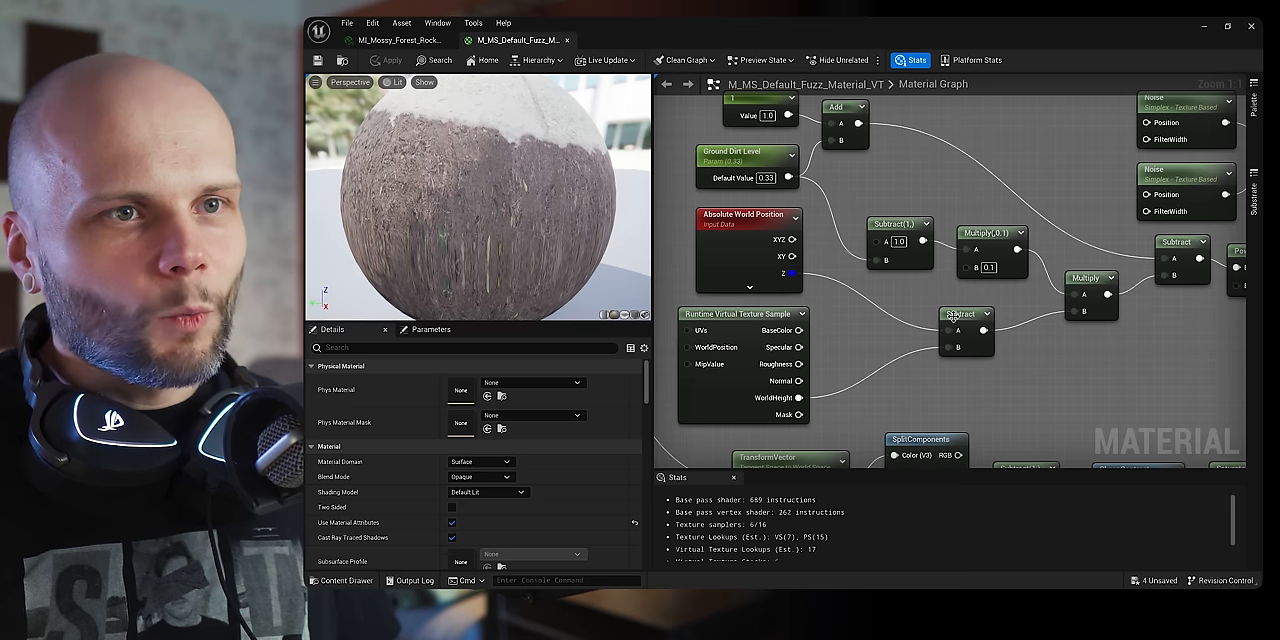
- Review the Noise node's settings in Details, then return to the level viewport
{"action": "left_click", "coordinate": [748, 216]}
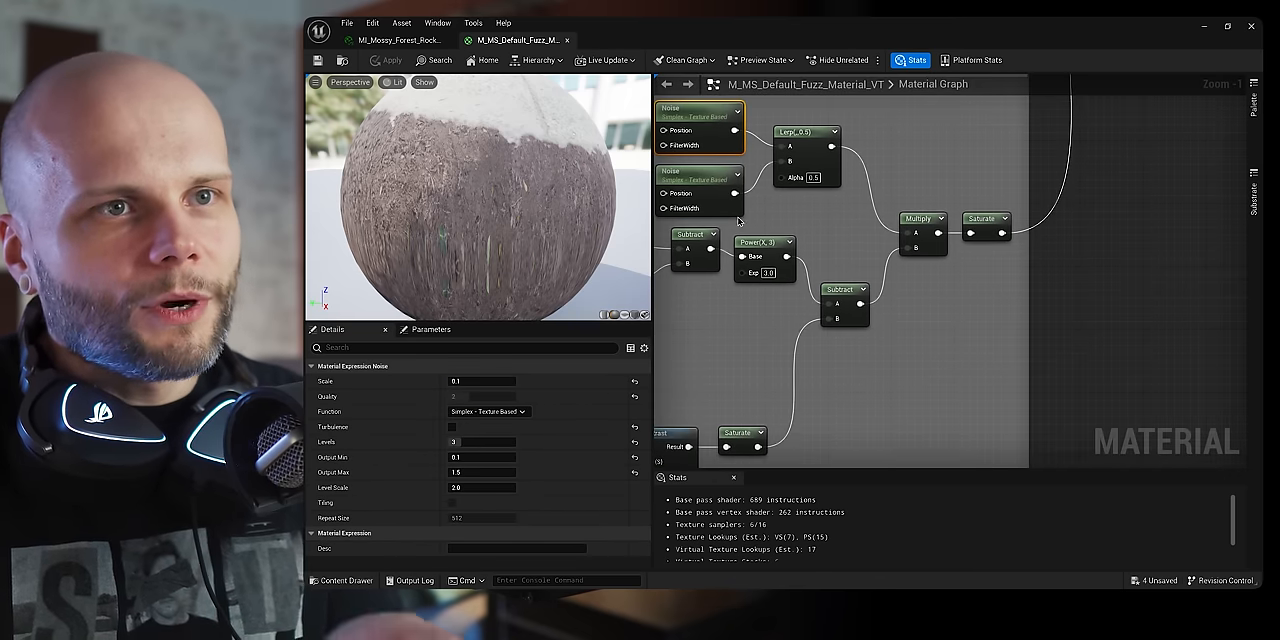
{"action": "left_click", "coordinate": [984, 220]}
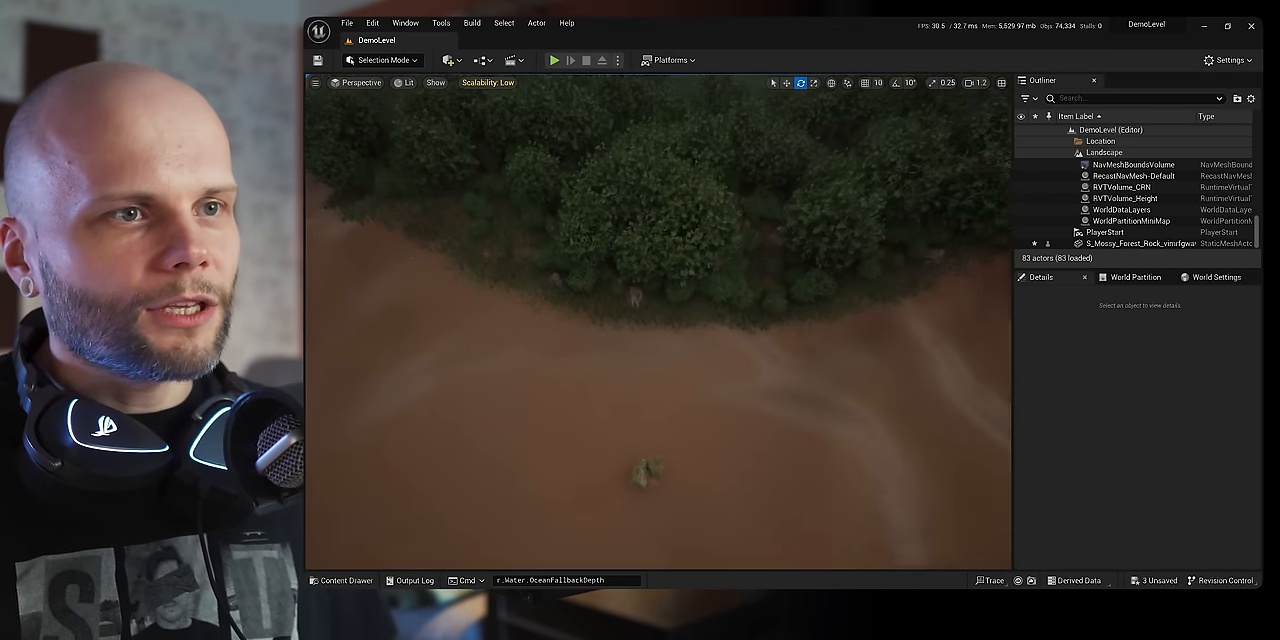
- Select PCG_MeadowSpline2 in the Outliner to show its spline details
{"action": "left_click", "coordinate": [1120, 196]}
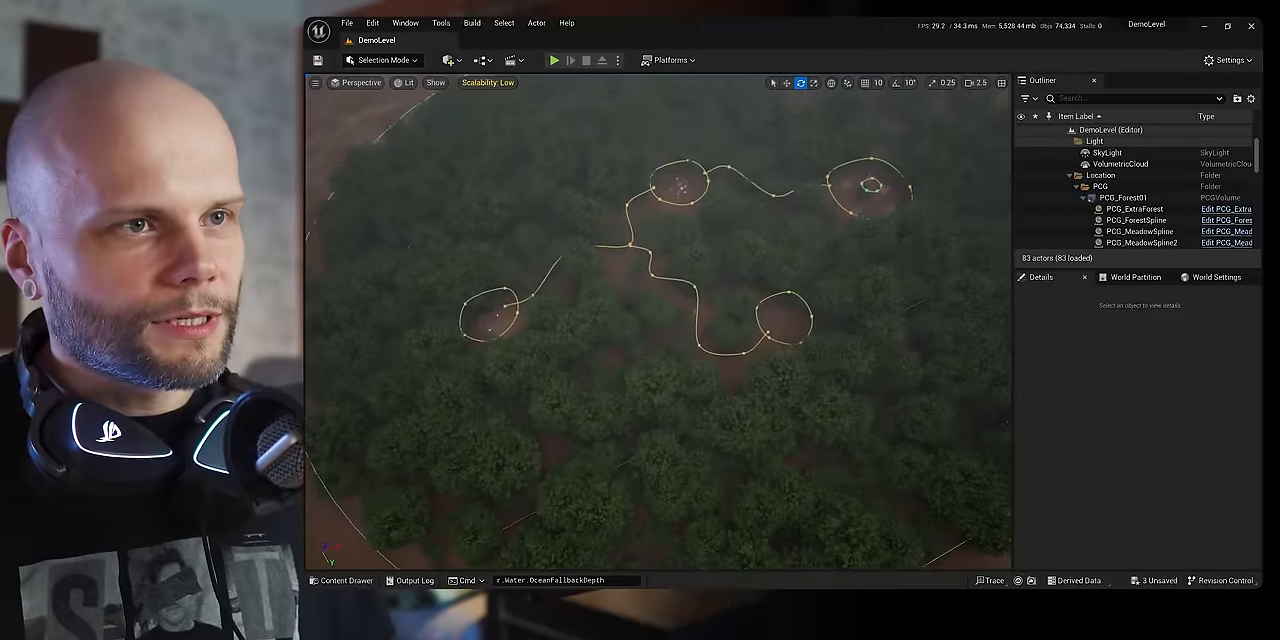
{"action": "left_click", "coordinate": [1140, 196]}
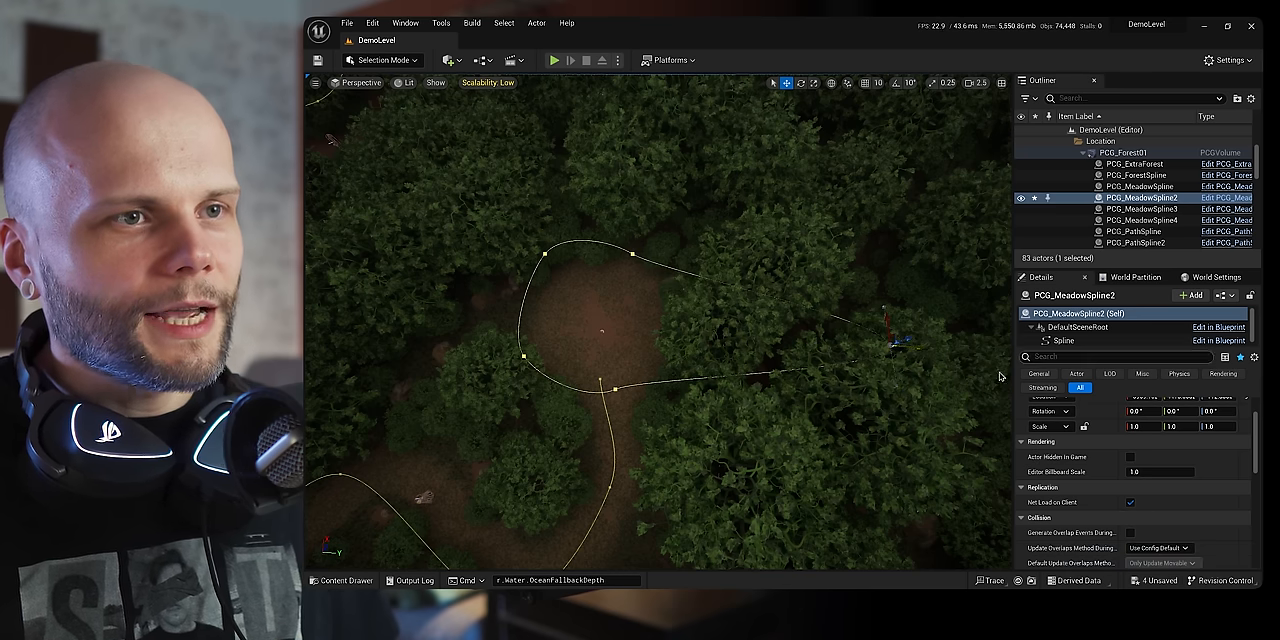
{"action": "mouse_move", "coordinate": [888, 318]}
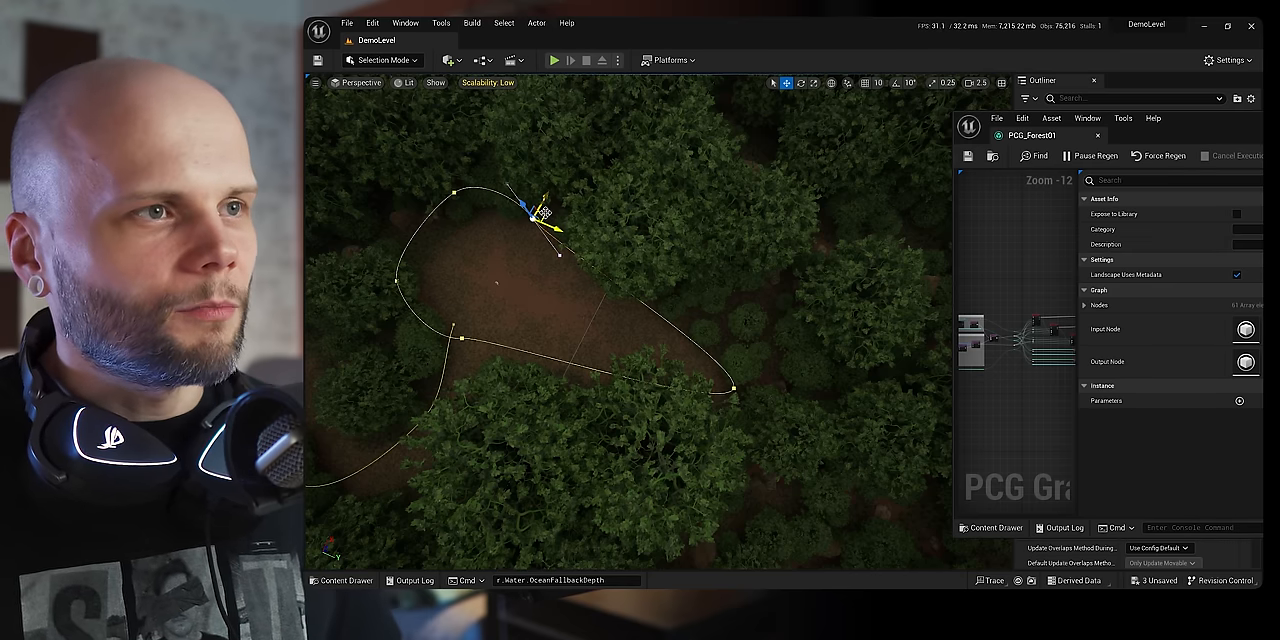
{"action": "left_click_drag", "start_coordinate": [544, 216], "coordinate": [830, 356]}
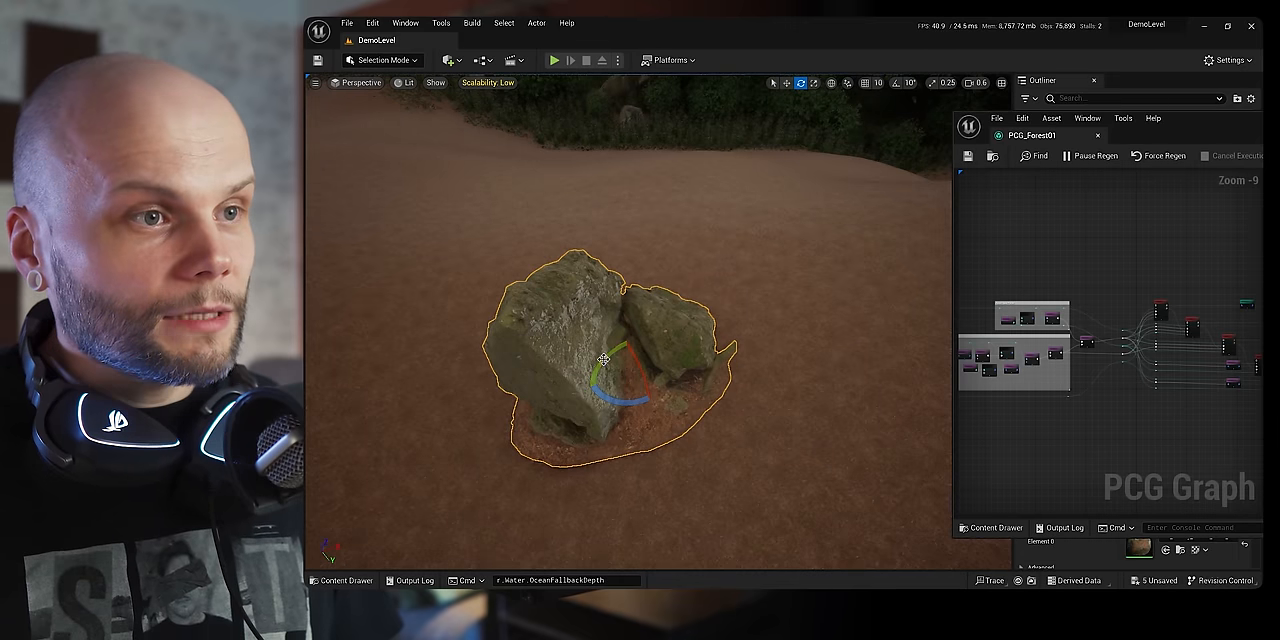
{"action": "left_click", "coordinate": [786, 84]}
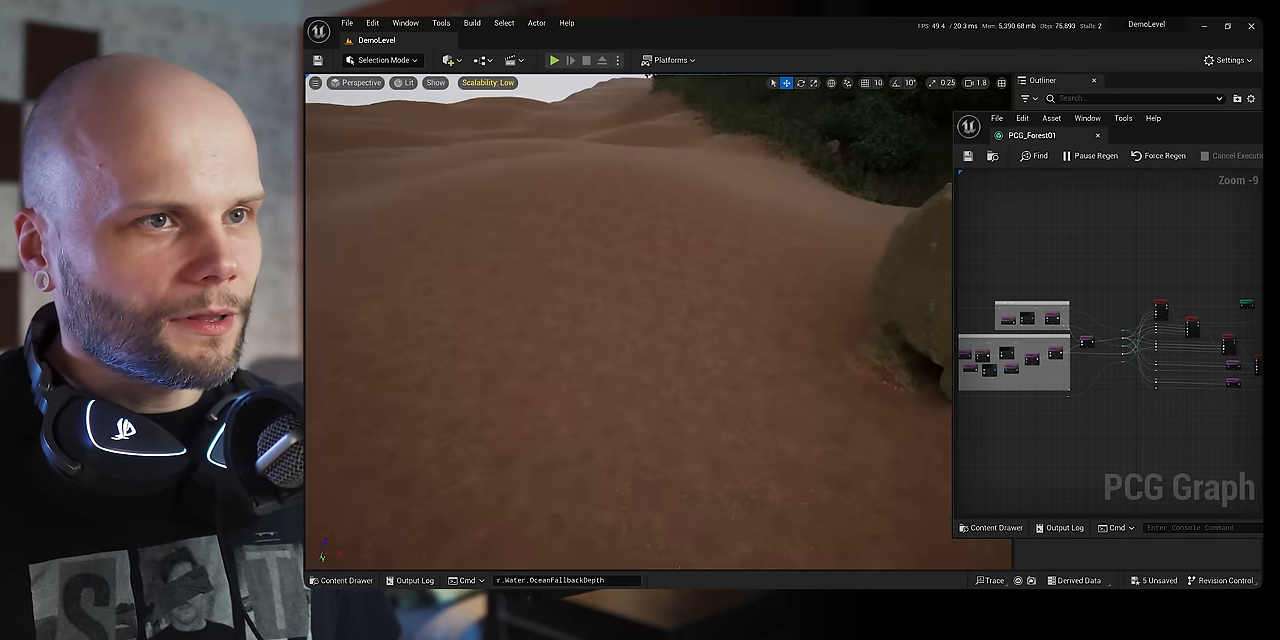
- Dock the PCG_Forest graph editor beside the viewport with its Details panel
{"action": "left_click", "coordinate": [656, 344]}
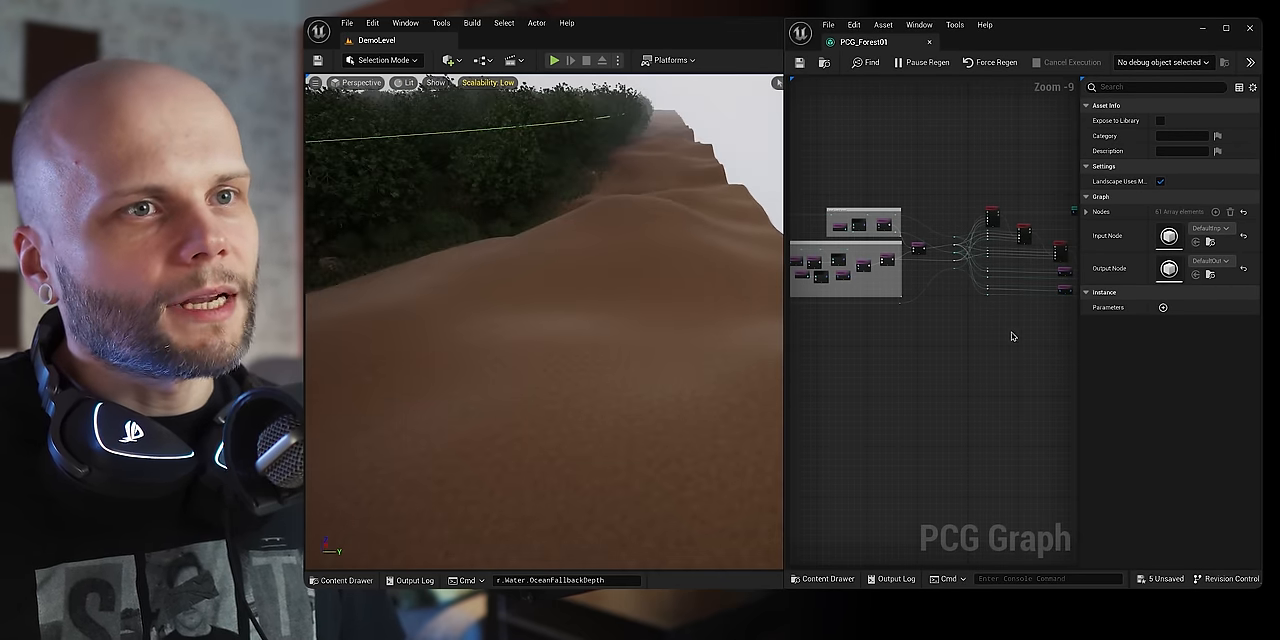
- Show the PCG_Forest node network docked next to the Lit level viewport
{"action": "scroll", "scroll_direction": "up", "scroll_amount": 3}
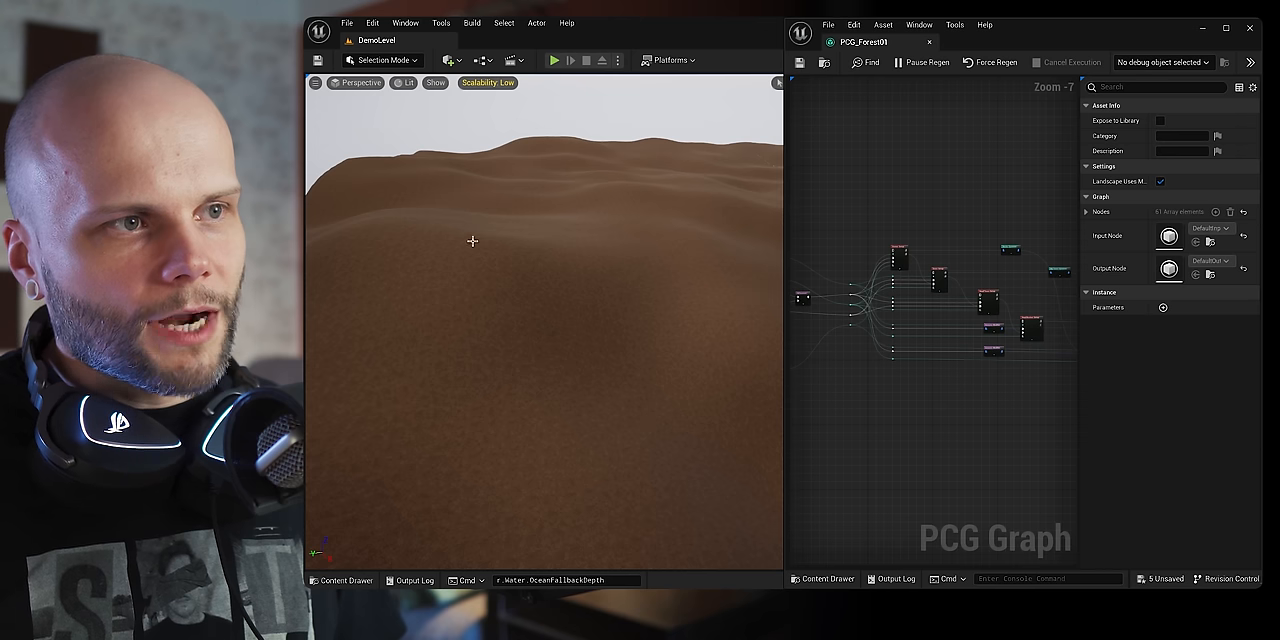
{"action": "right_click", "coordinate": [444, 292]}
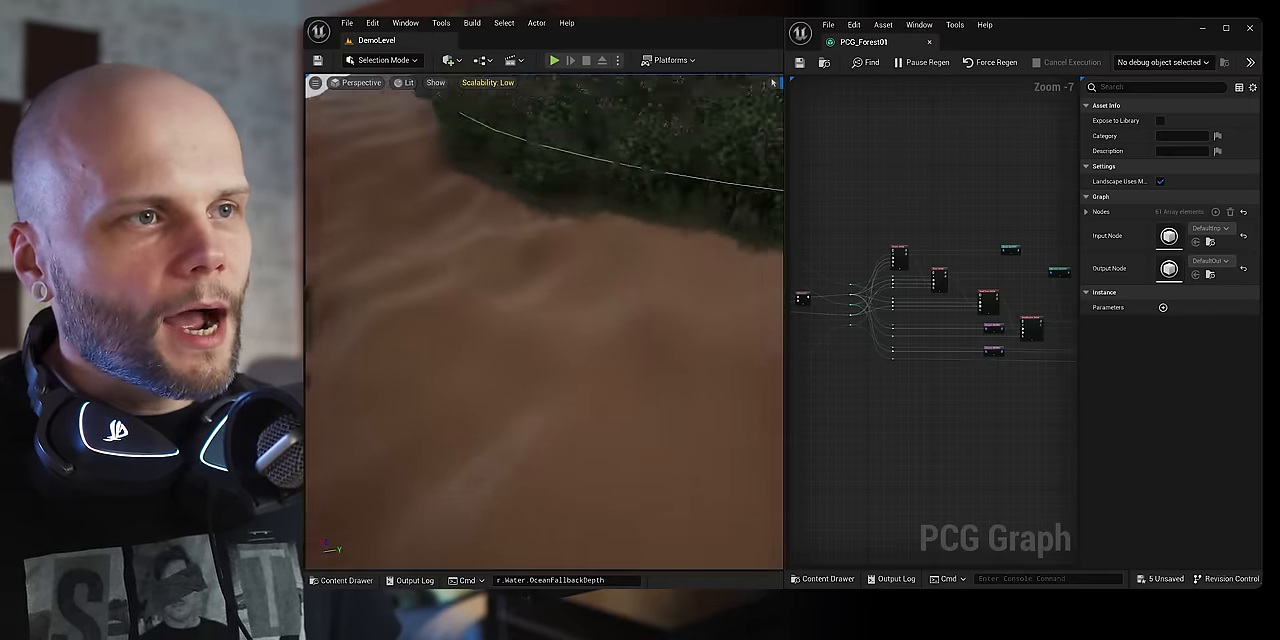
- Switch the viewport view mode to Optimization Viewmodes > Shader Complexity
{"action": "left_click", "coordinate": [408, 82]}
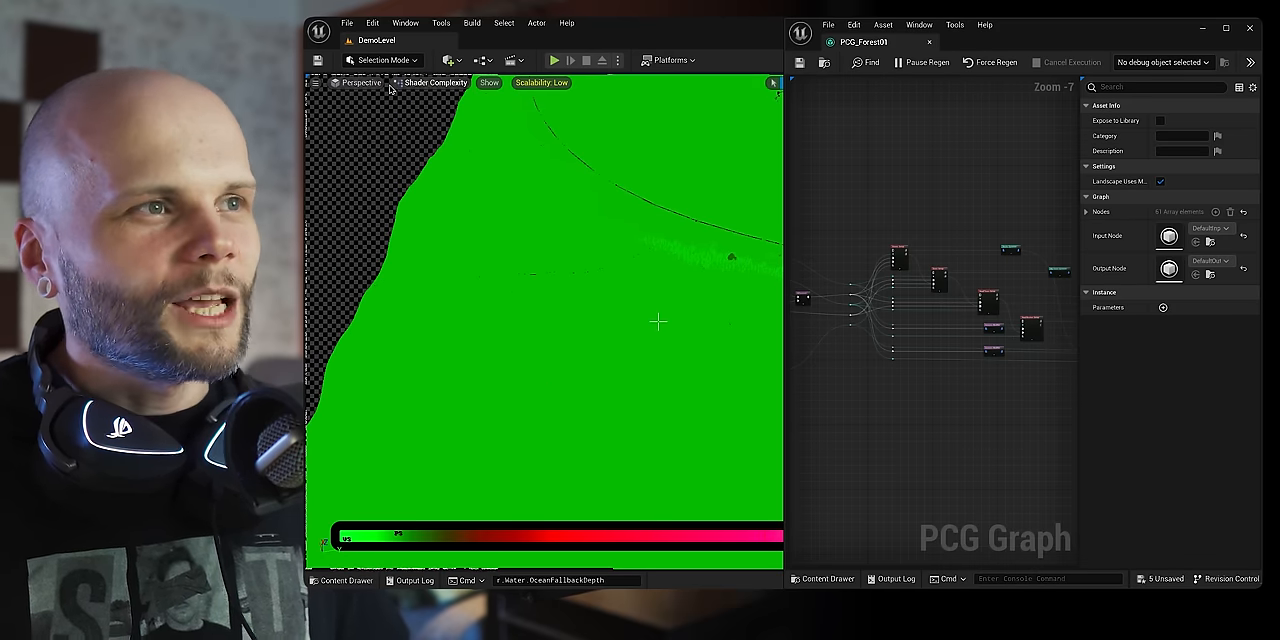
{"action": "left_click", "coordinate": [408, 82]}
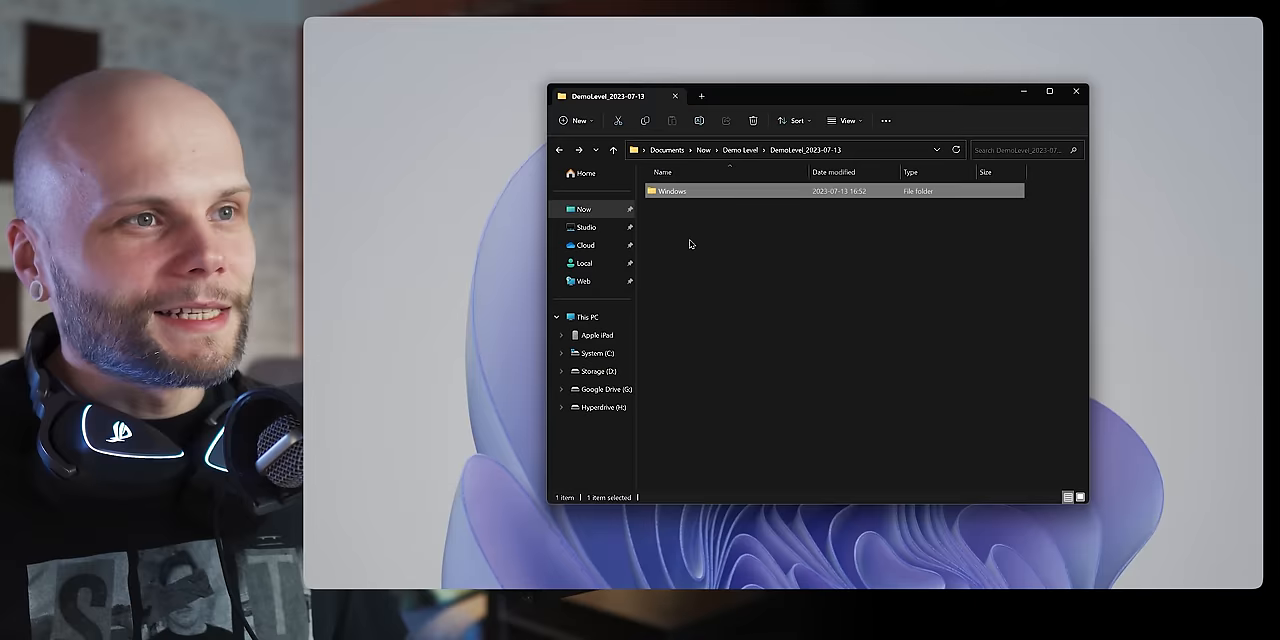
- Go up to the Demo Level folder and enter the DemoLevel_2023-07-14 build
{"action": "left_click", "coordinate": [740, 150]}
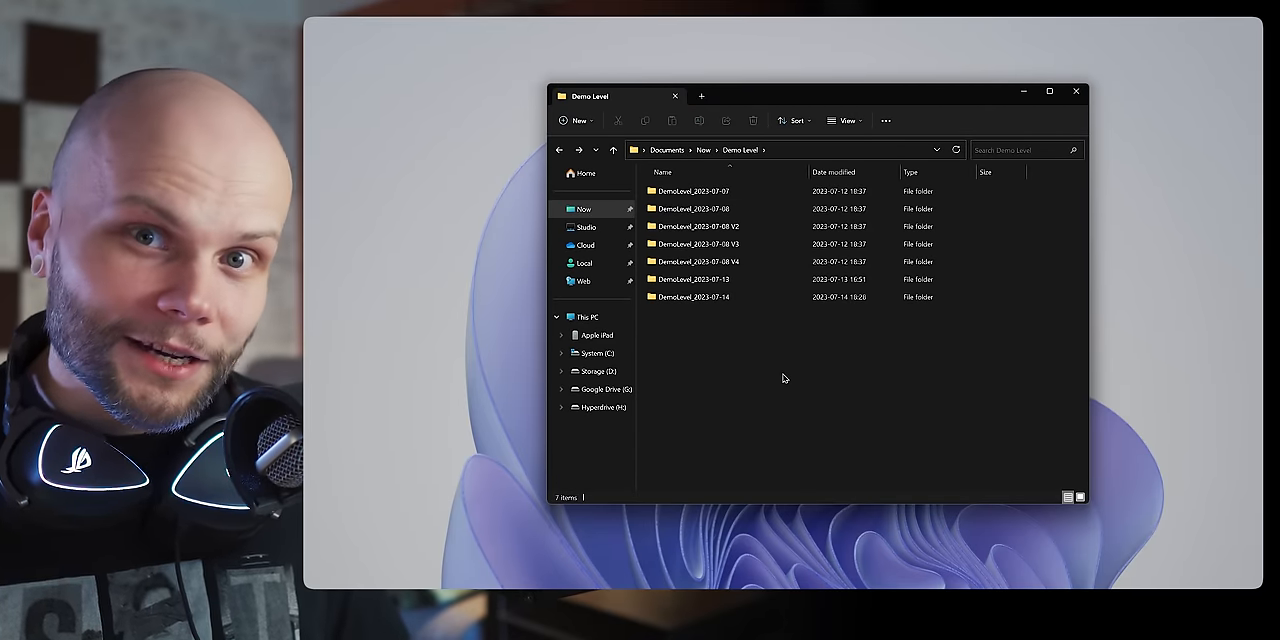
{"action": "left_click", "coordinate": [720, 296]}
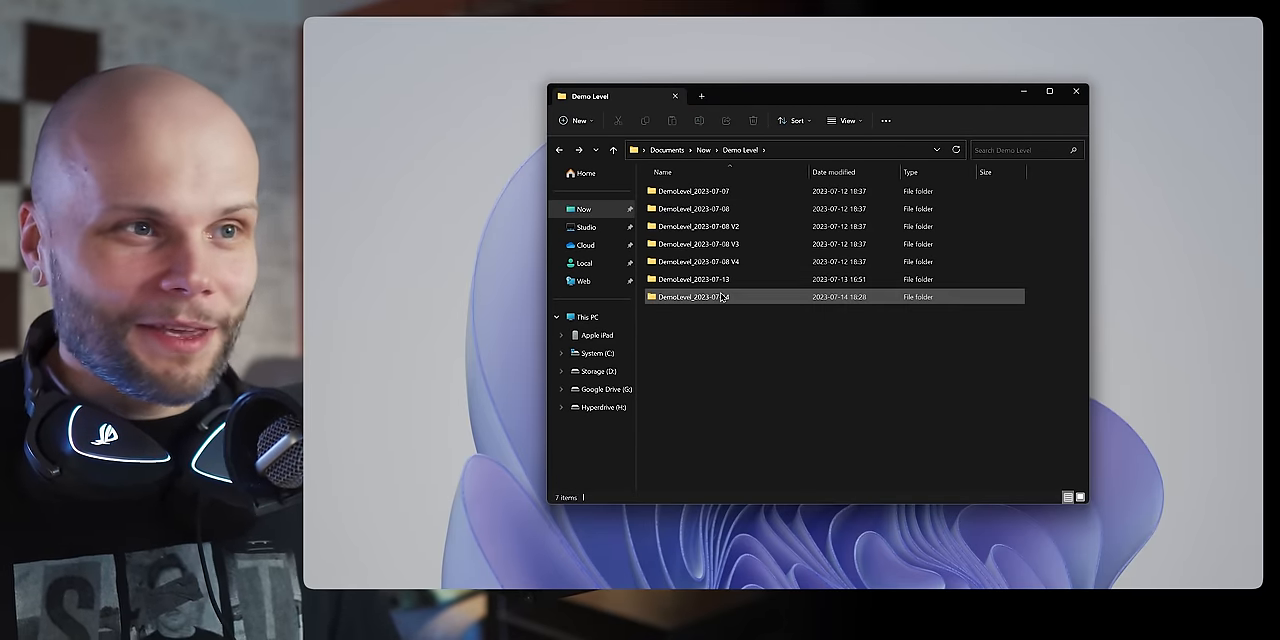
{"action": "mouse_move", "coordinate": [720, 280]}
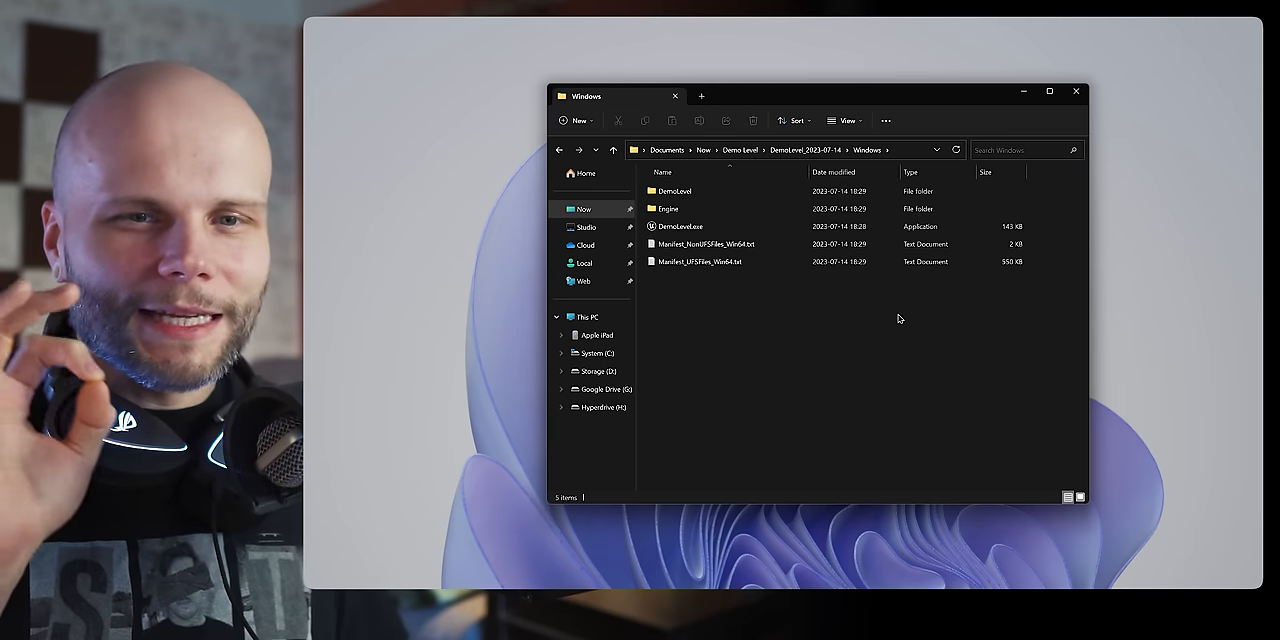
{"action": "mouse_move", "coordinate": [876, 304]}
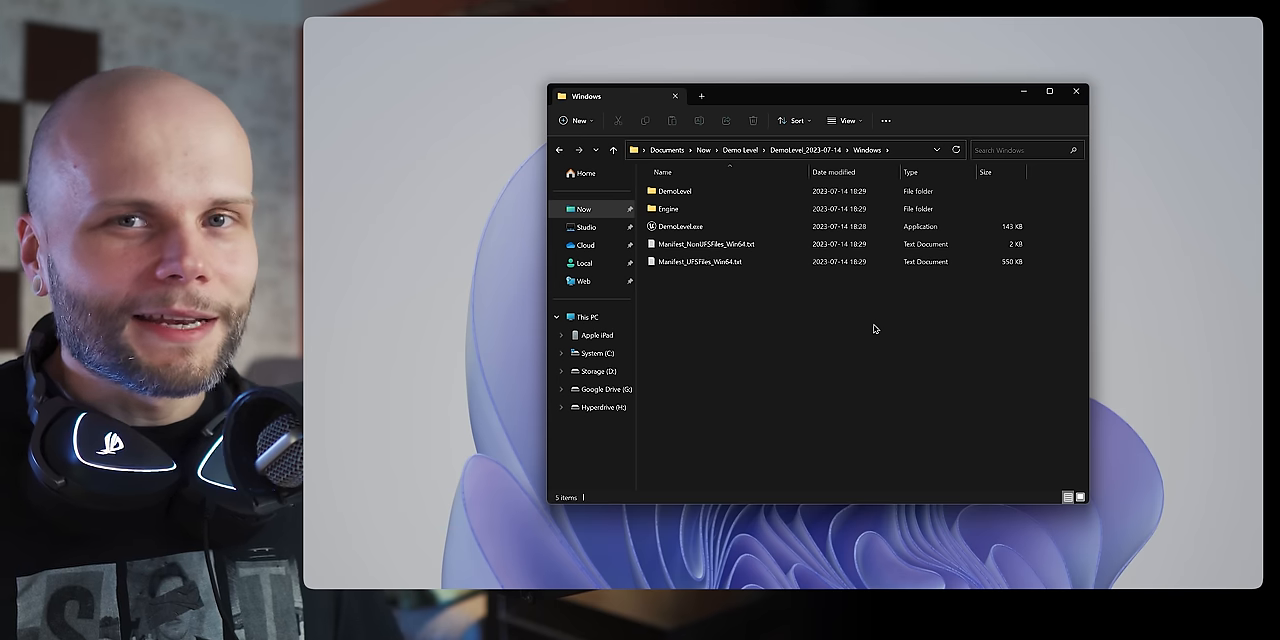
{"action": "mouse_move", "coordinate": [854, 320]}
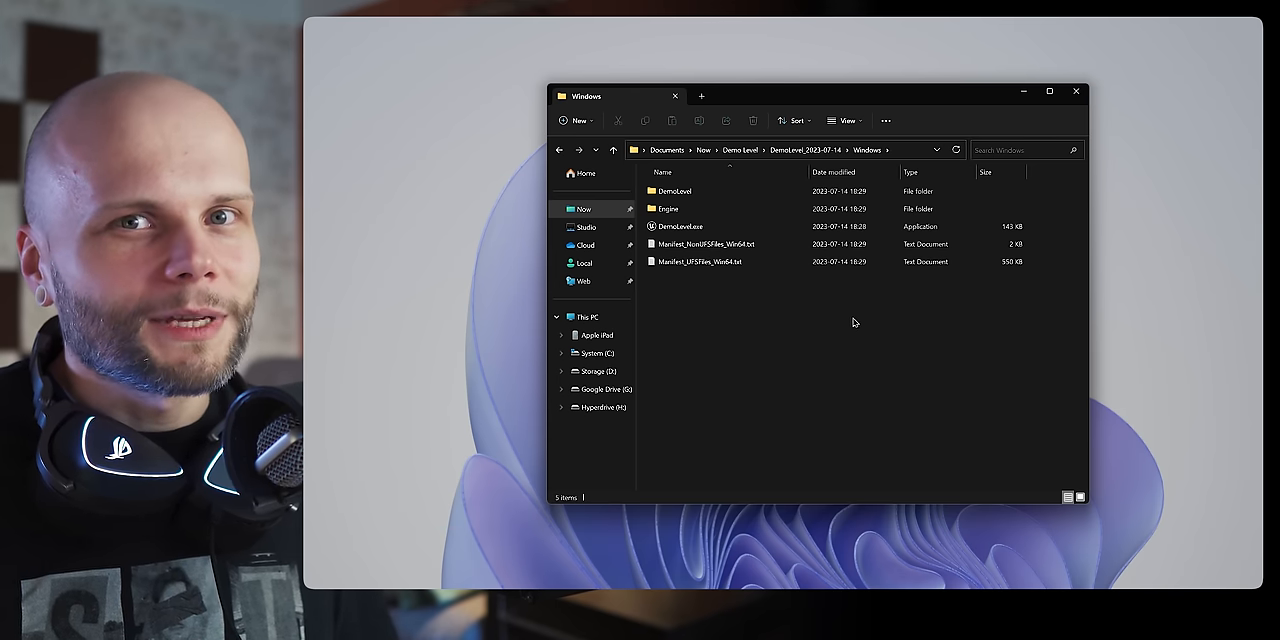
{"action": "mouse_move", "coordinate": [708, 228]}
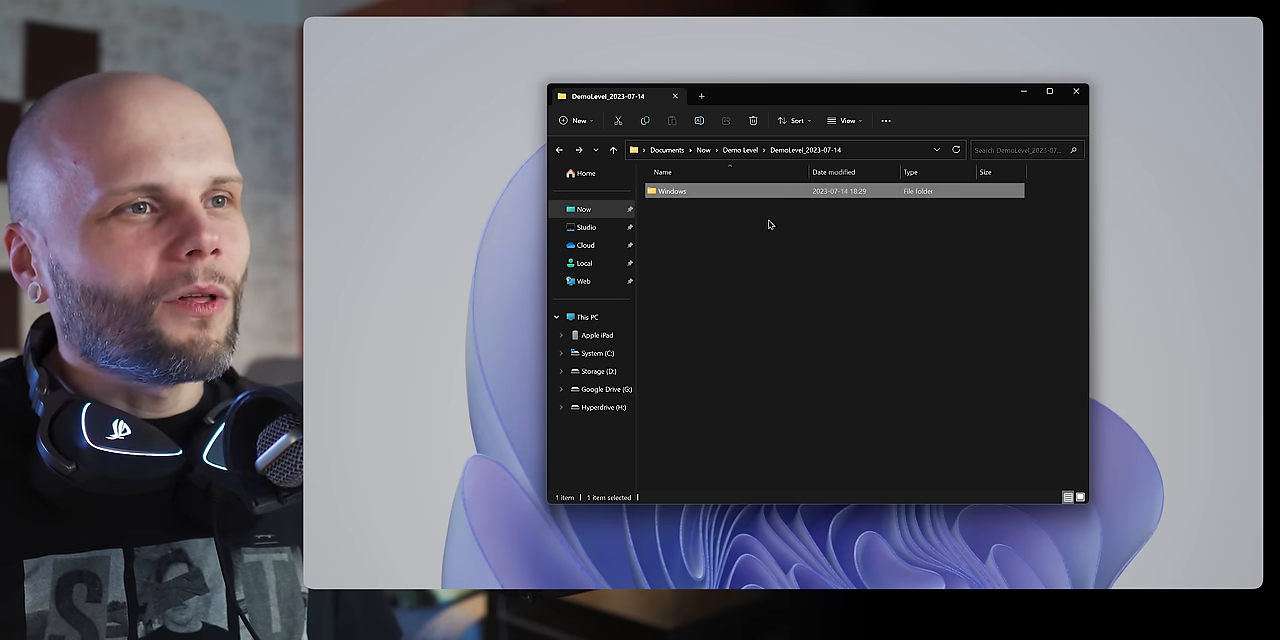
{"action": "mouse_move", "coordinate": [880, 368]}
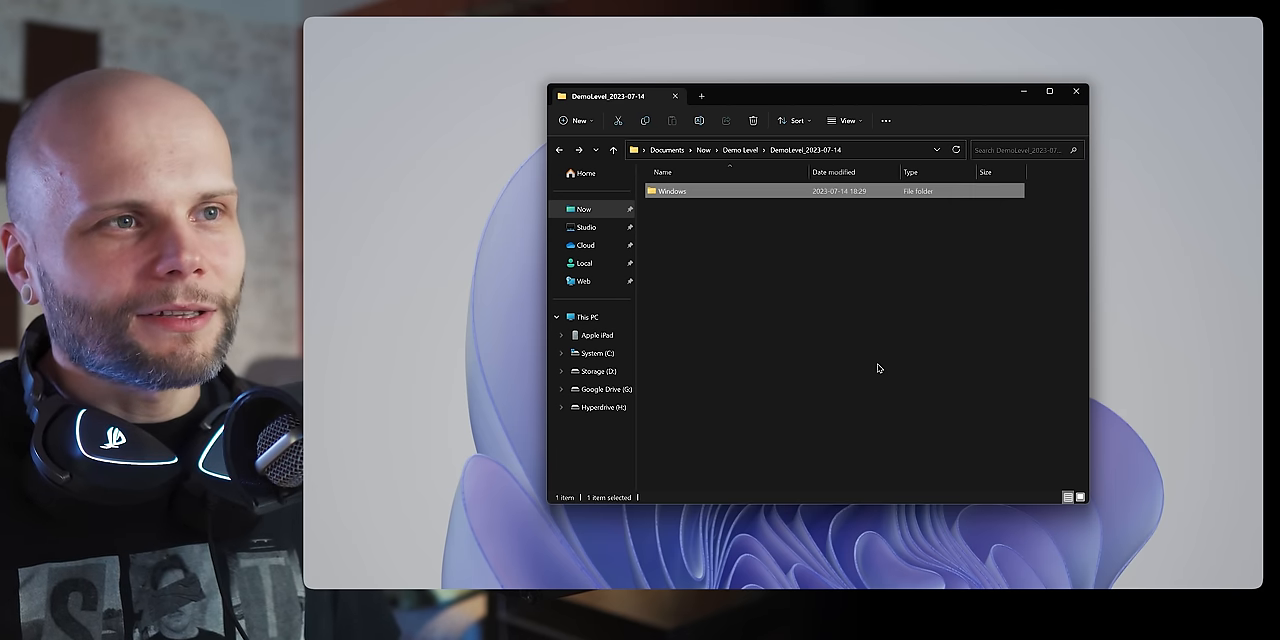
{"action": "double_click", "coordinate": [672, 190]}
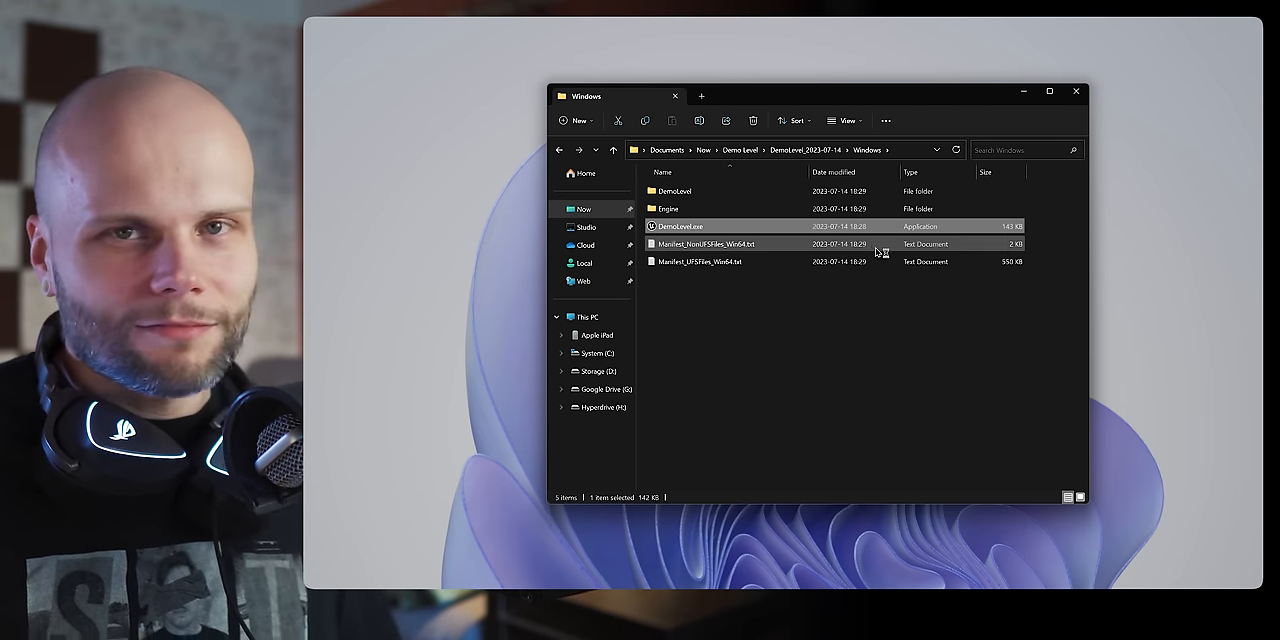
{"action": "double_click", "coordinate": [684, 226]}
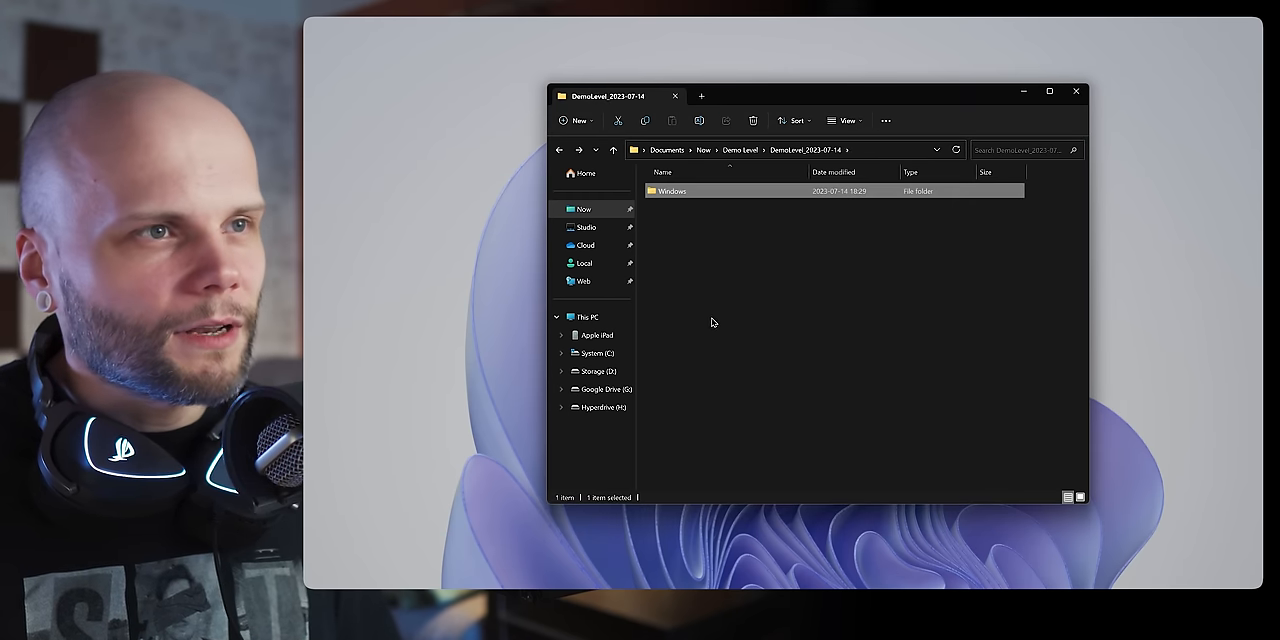
{"action": "double_click", "coordinate": [672, 192]}
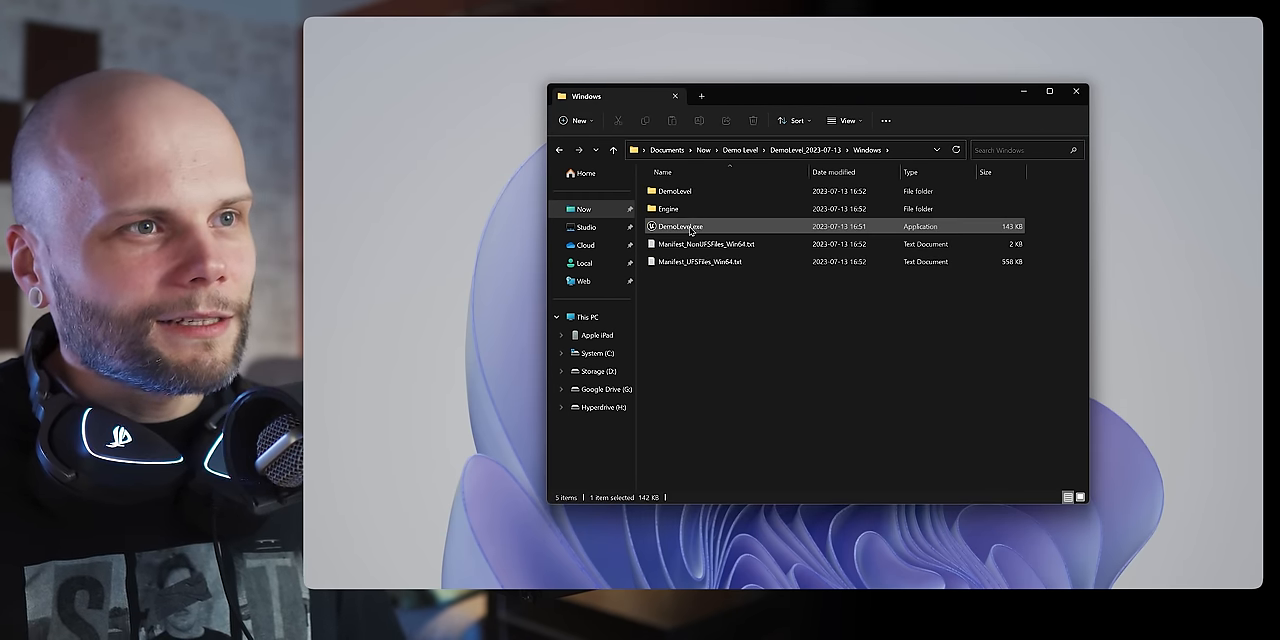
{"action": "double_click", "coordinate": [680, 226]}
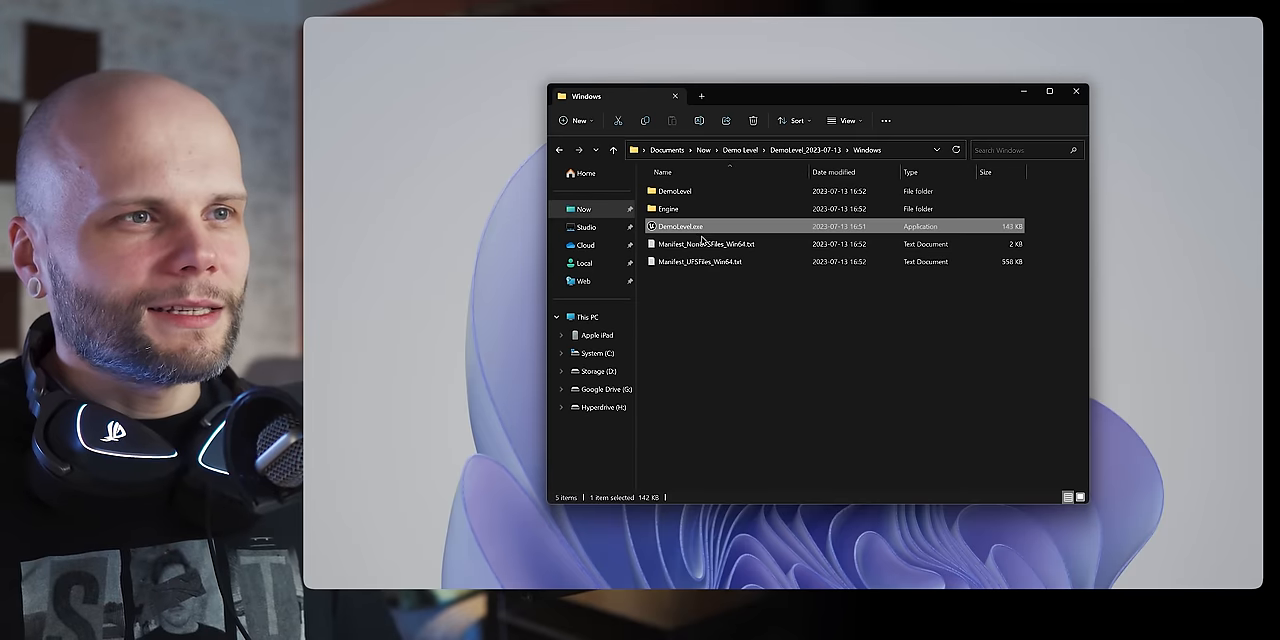
{"action": "left_click", "coordinate": [560, 148]}
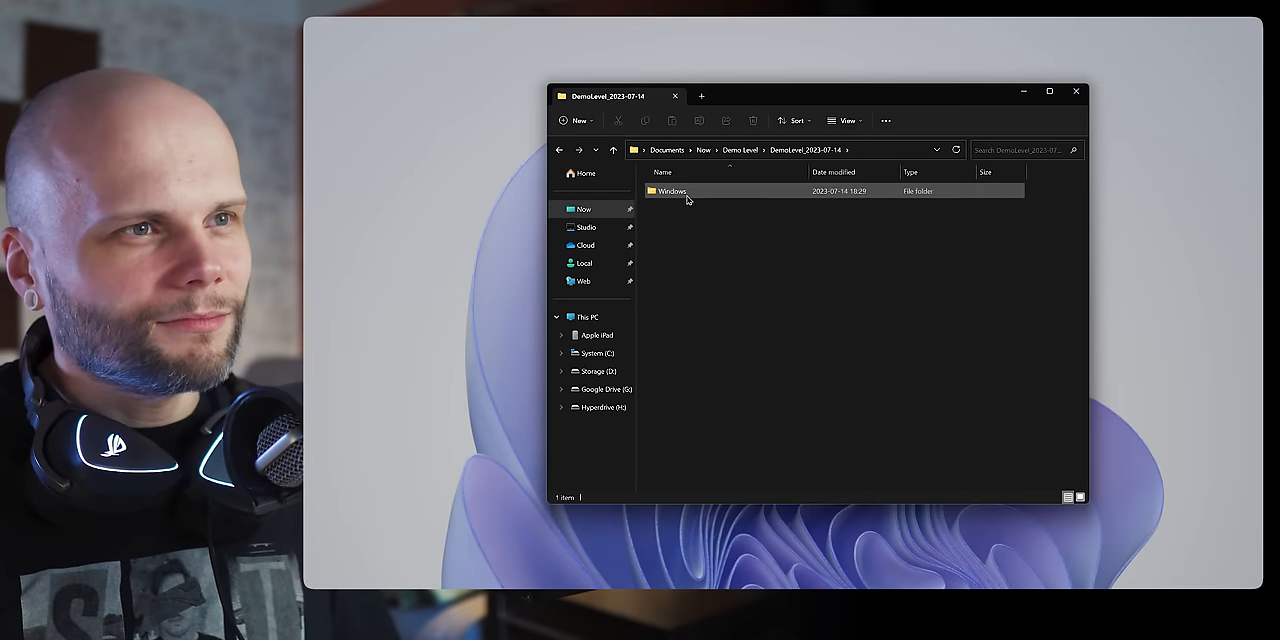